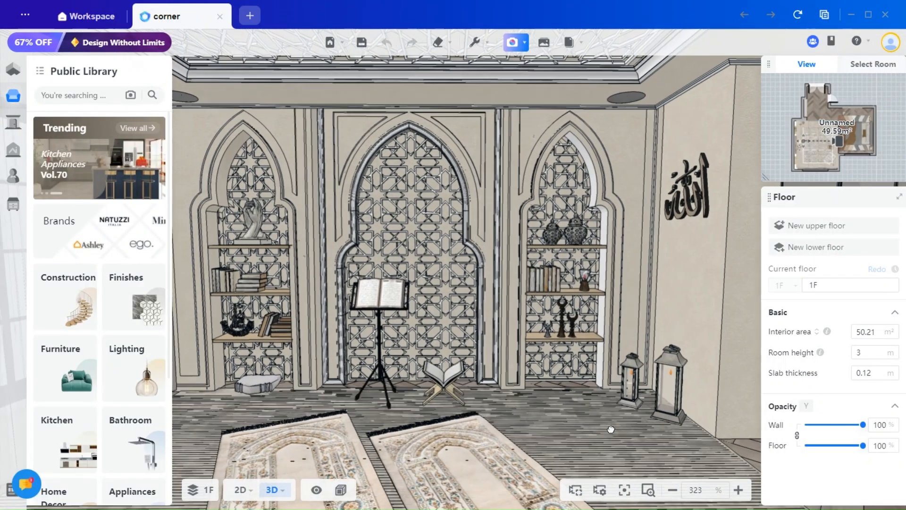
# Open the wall in the Wall Editor and place guides at 0.665 and 0.6 offsets.
pyautogui.click(33, 283)
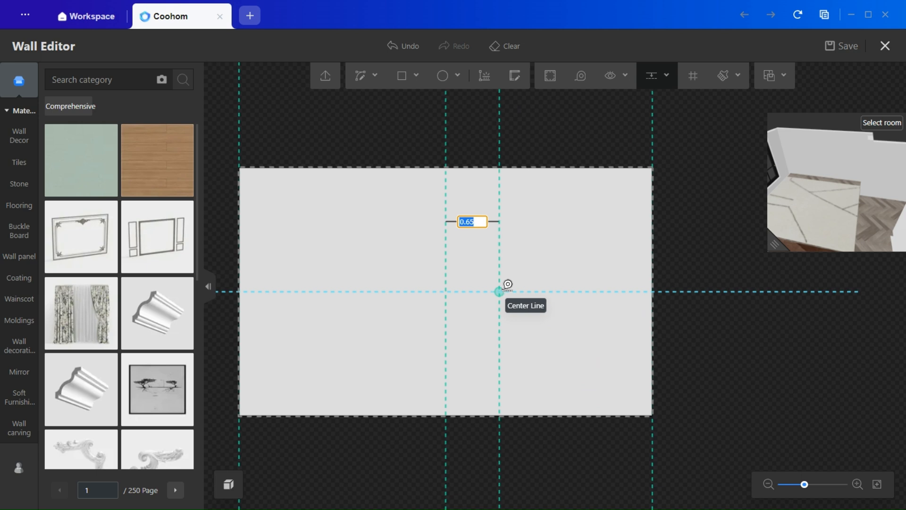
pyautogui.write('0.665')
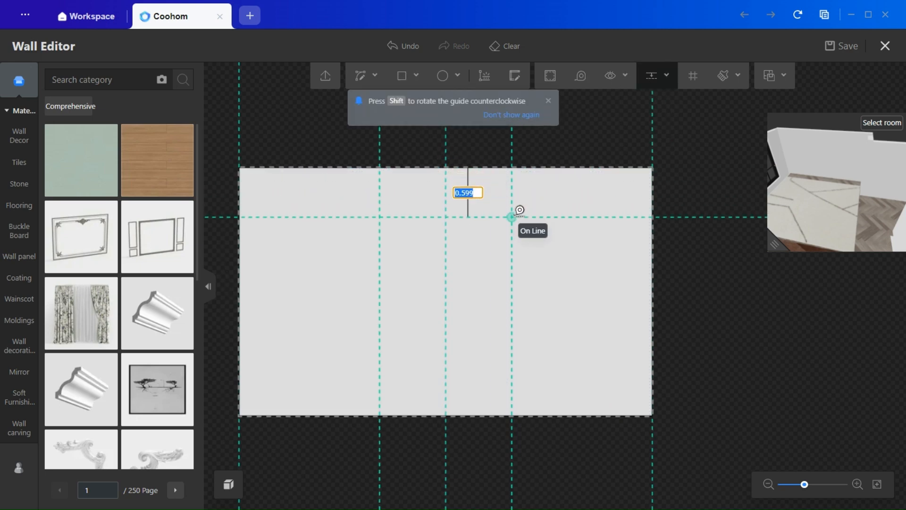
pyautogui.write('0.6')
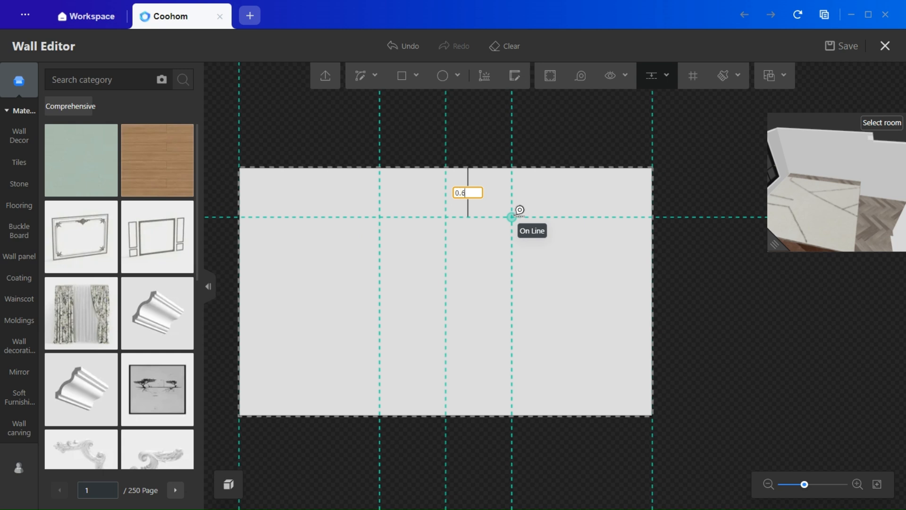
pyautogui.moveTo(501, 410)
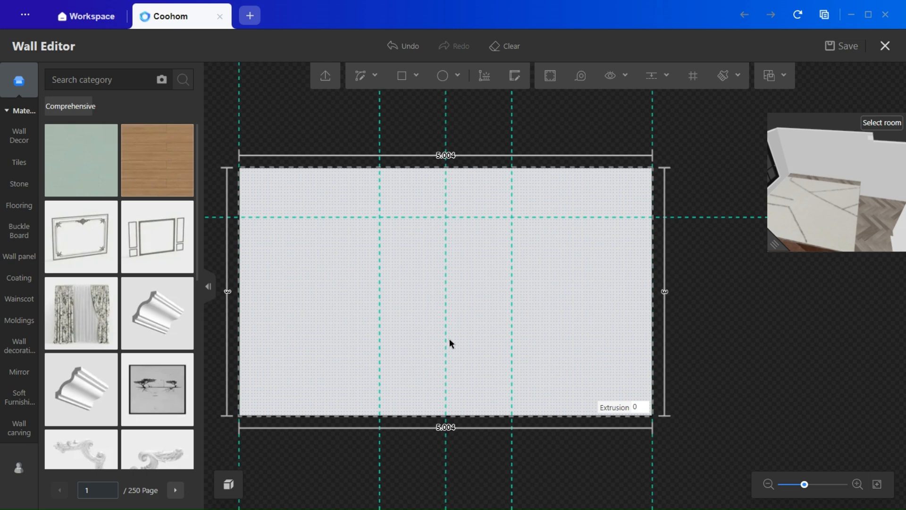
pyautogui.moveTo(435, 247)
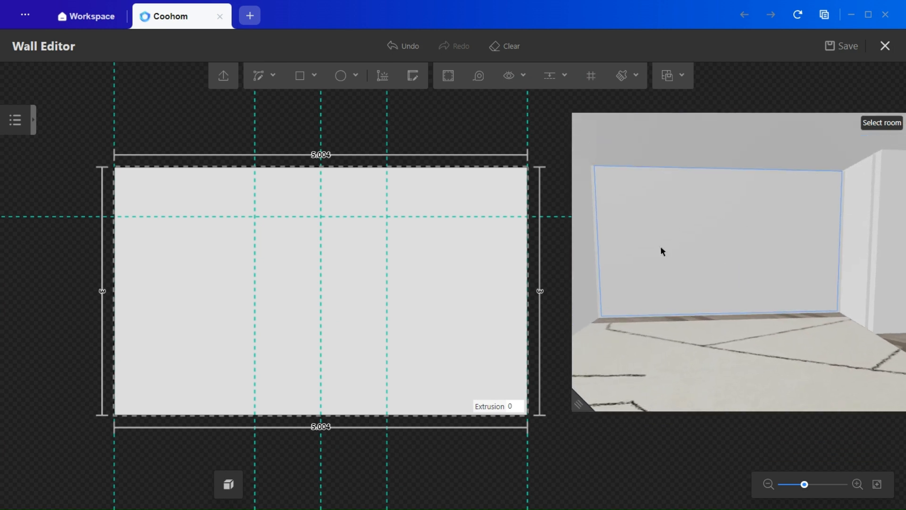
# Draw the central niche rectangle between the guides and round its corners by 0.1.
pyautogui.click(299, 75)
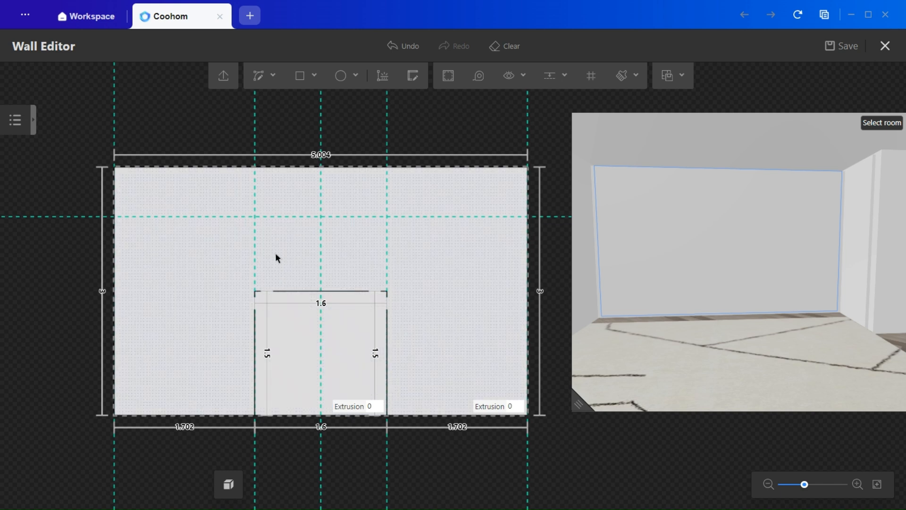
pyautogui.click(273, 75)
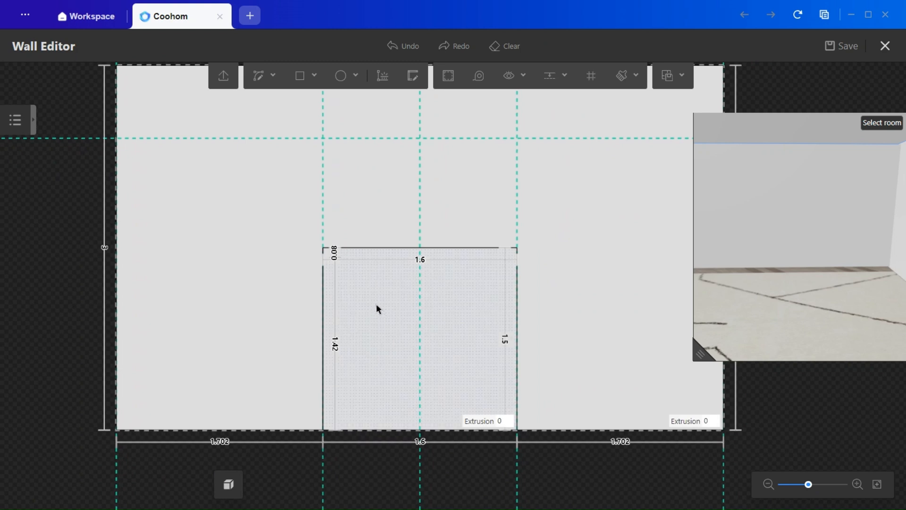
pyautogui.click(376, 309)
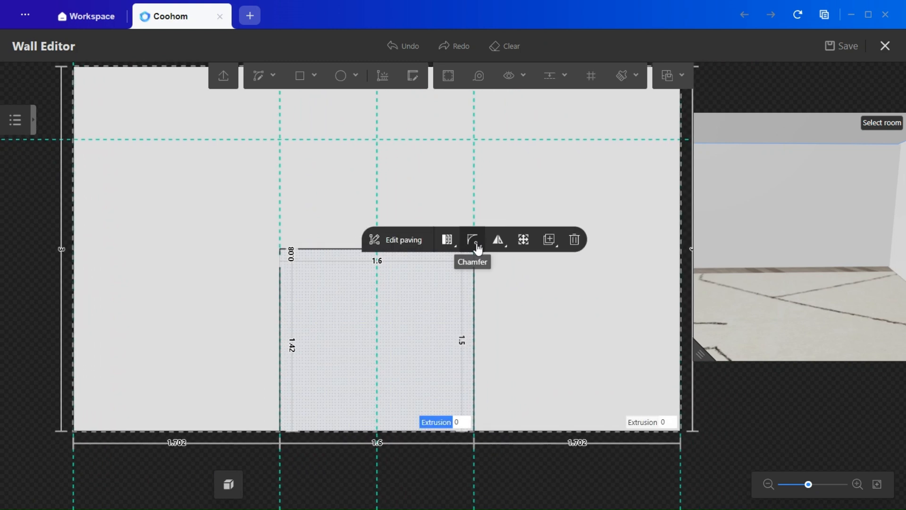
pyautogui.click(473, 239)
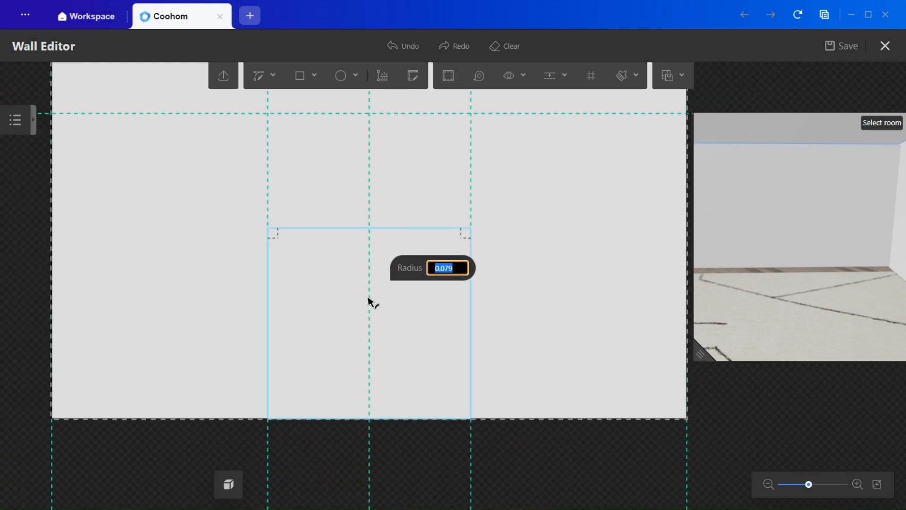
pyautogui.write('0.1')
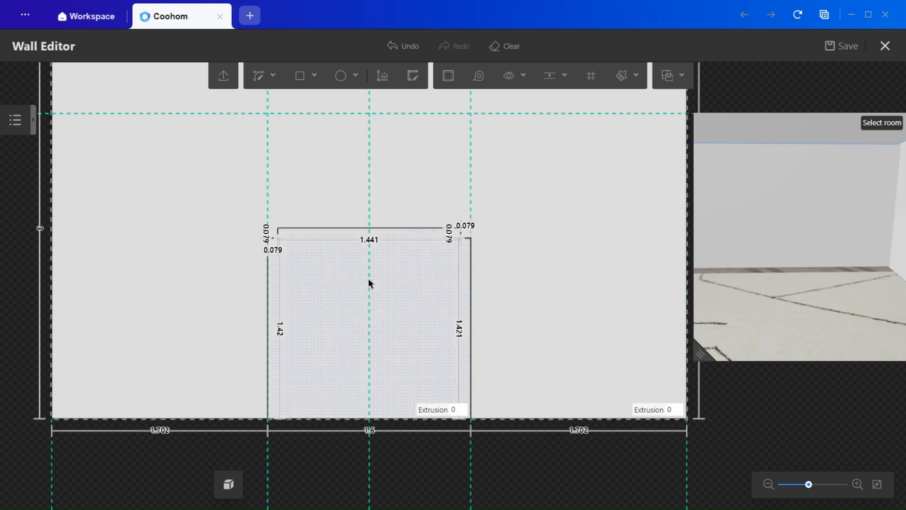
# Apply Outer Fillet to the rectangle's top corners.
pyautogui.click(370, 283)
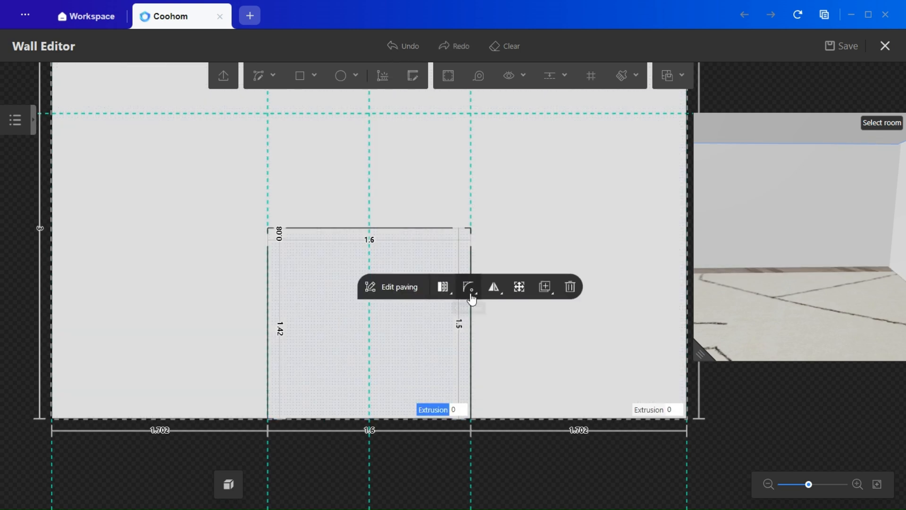
pyautogui.click(468, 286)
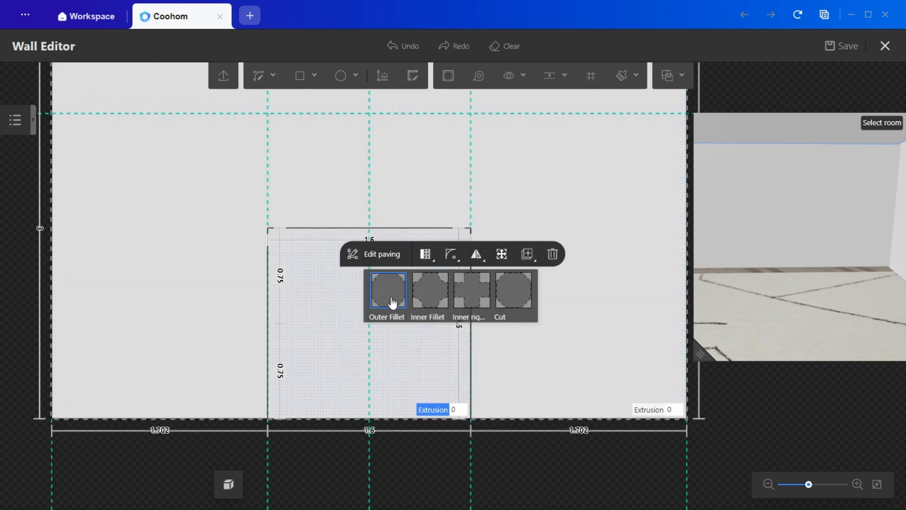
pyautogui.click(387, 290)
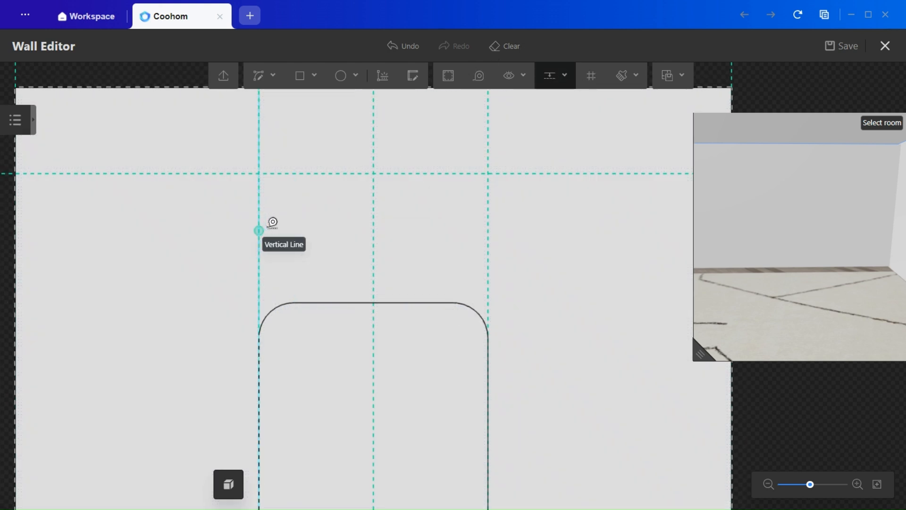
# Add a vertical guide and draw the pointed arc top onto the rounded rectangle.
pyautogui.click(260, 230)
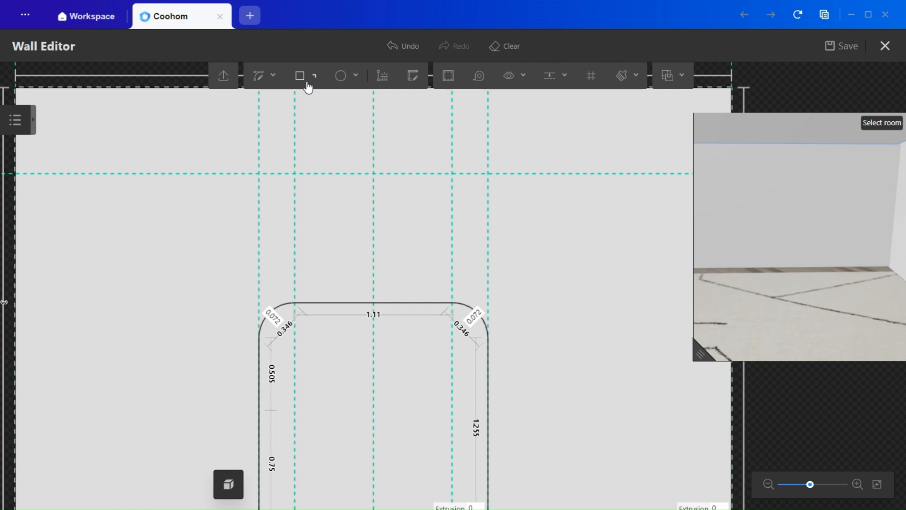
pyautogui.click(299, 75)
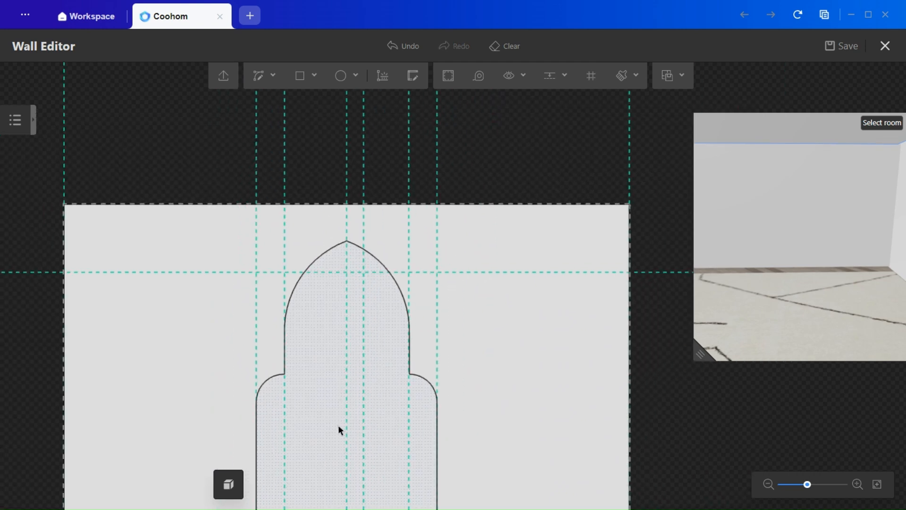
pyautogui.click(339, 430)
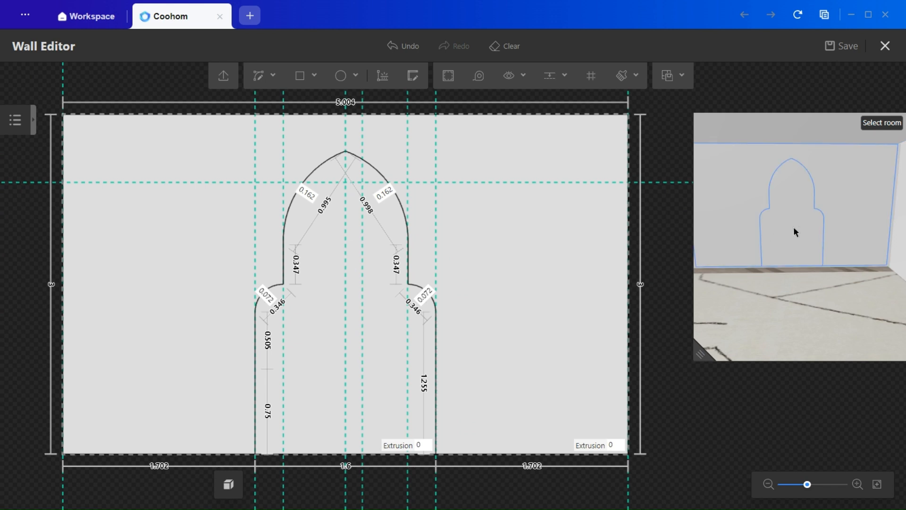
# Raise the arch's left shoulder vertex and place a horizontal guide at 0.85 offset.
pyautogui.scroll(3)
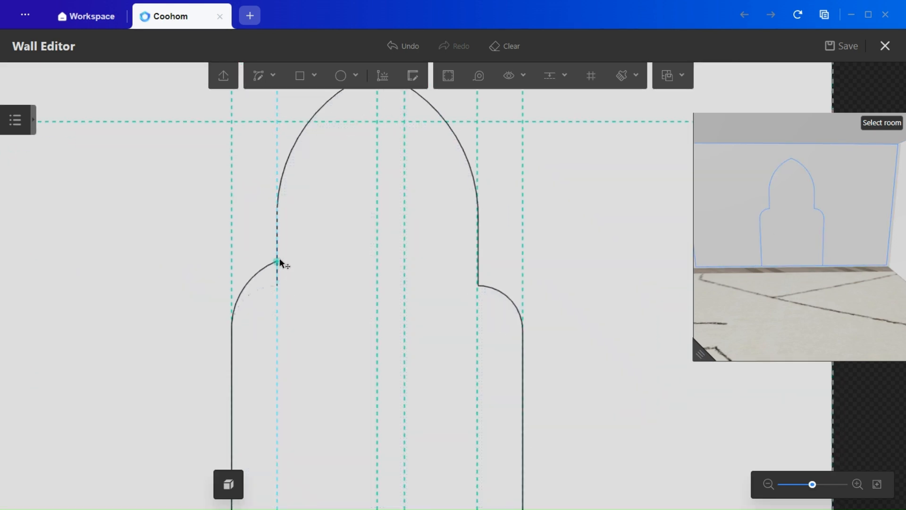
pyautogui.click(278, 262)
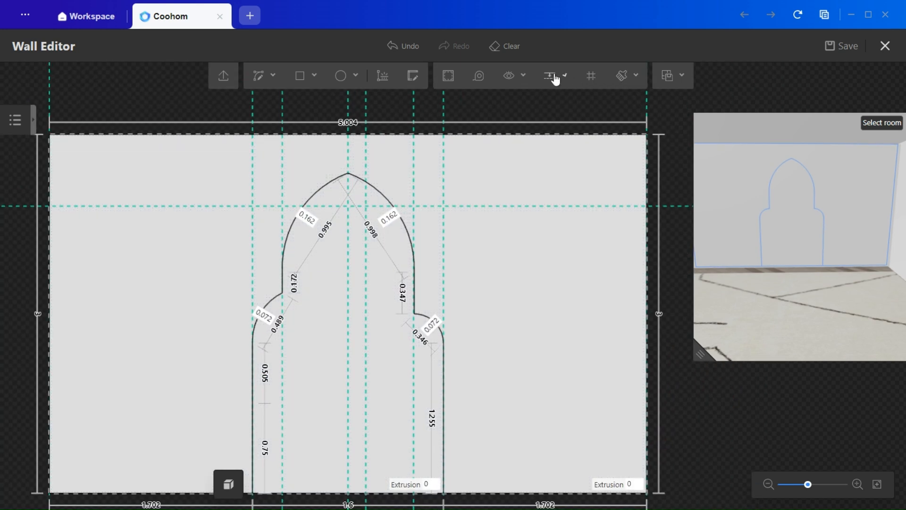
pyautogui.click(549, 75)
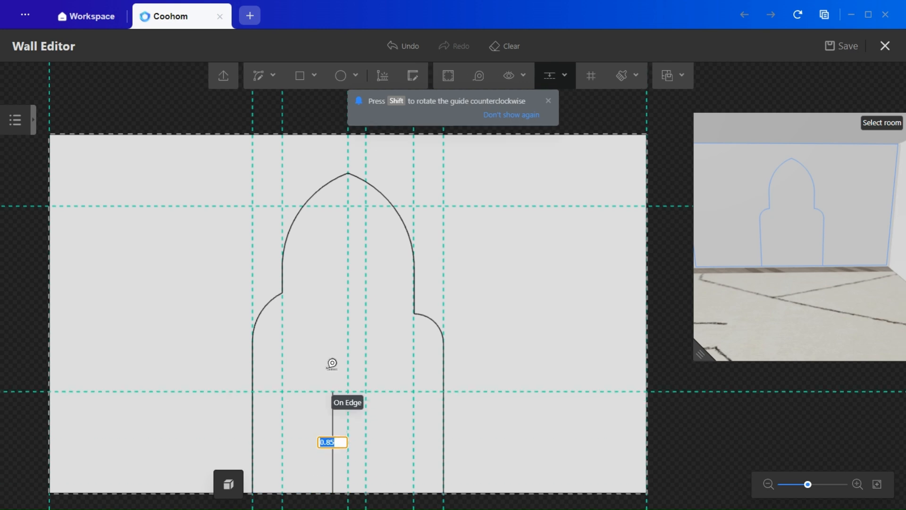
pyautogui.moveTo(292, 288)
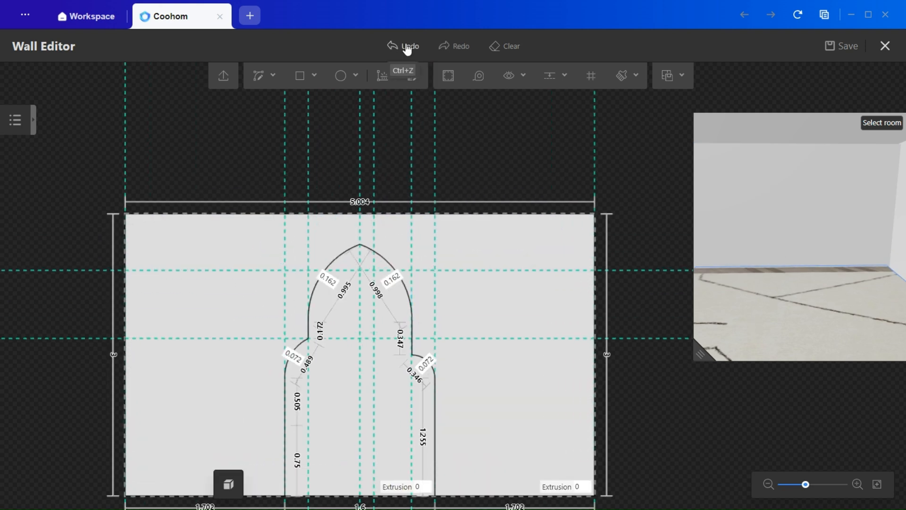
# Undo the shoulder move and hide the line-length dimension labels.
pyautogui.click(408, 46)
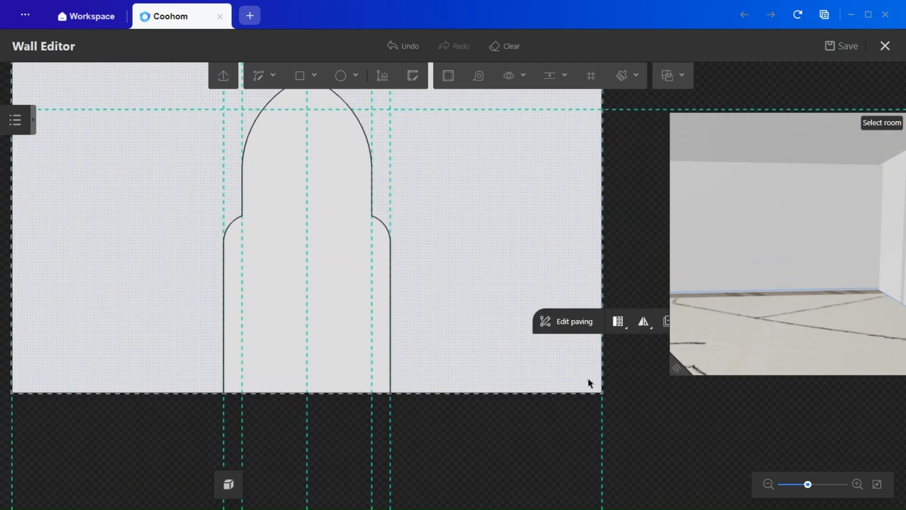
pyautogui.click(507, 75)
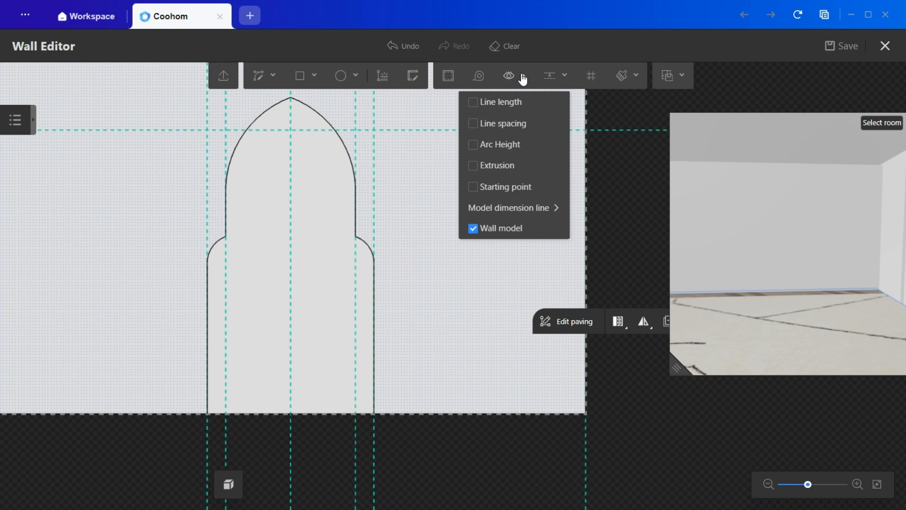
pyautogui.click(498, 165)
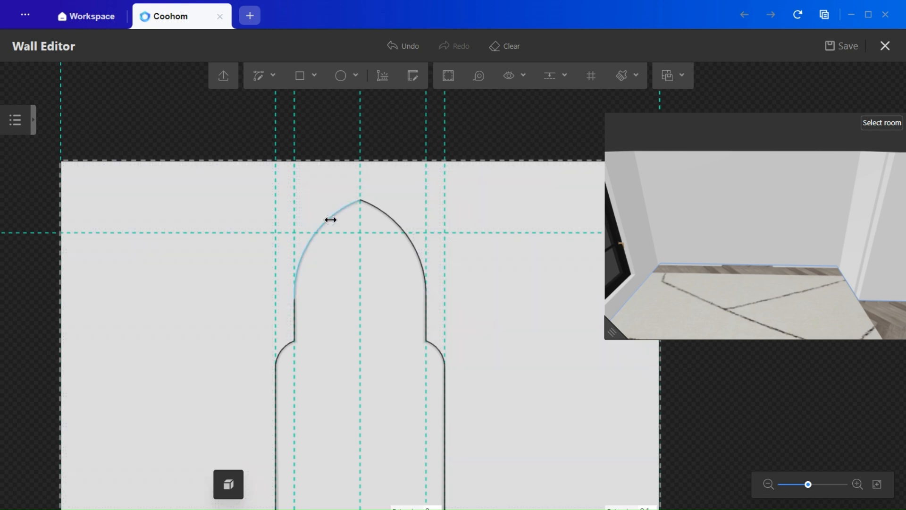
# Enable the indented lamp belt and LED light strip on the arch edge molding.
pyautogui.click(321, 232)
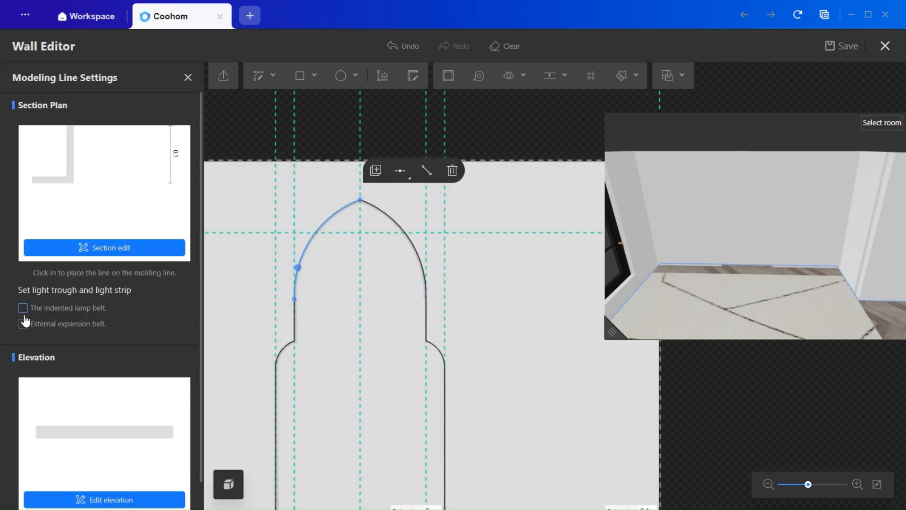
pyautogui.click(23, 308)
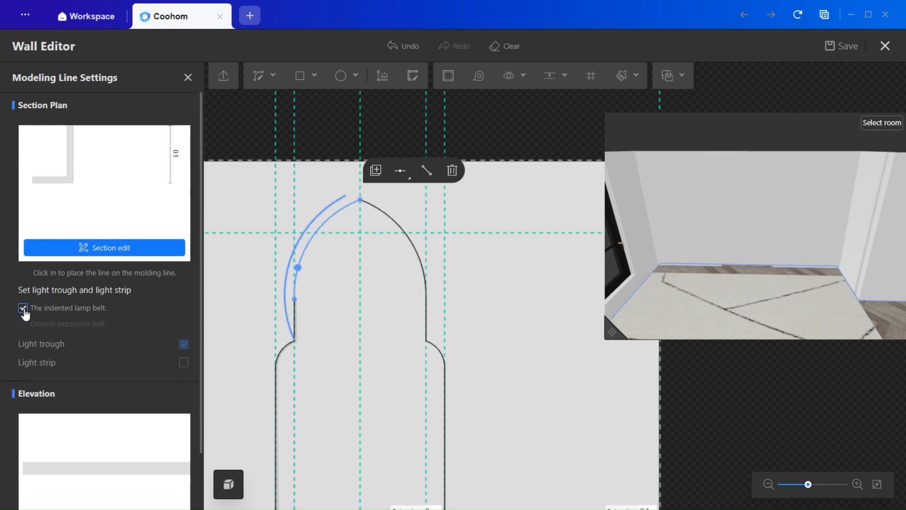
pyautogui.click(23, 308)
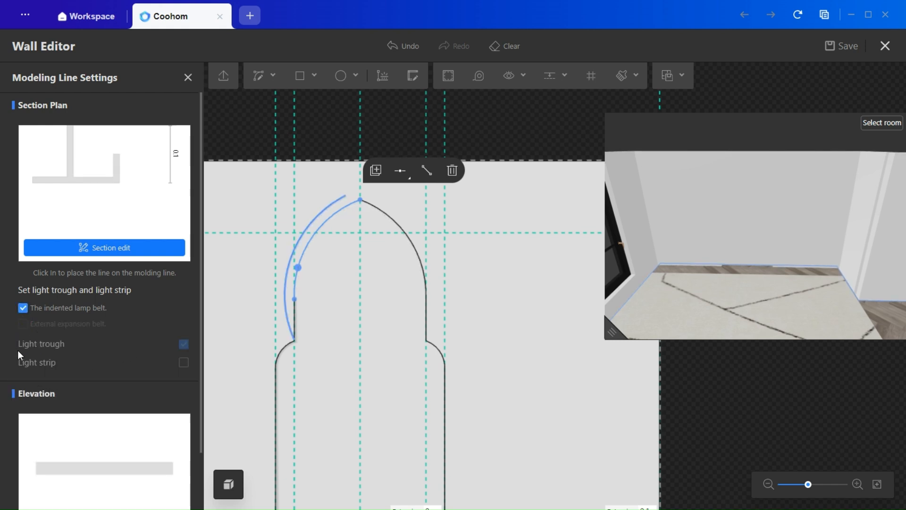
pyautogui.click(183, 363)
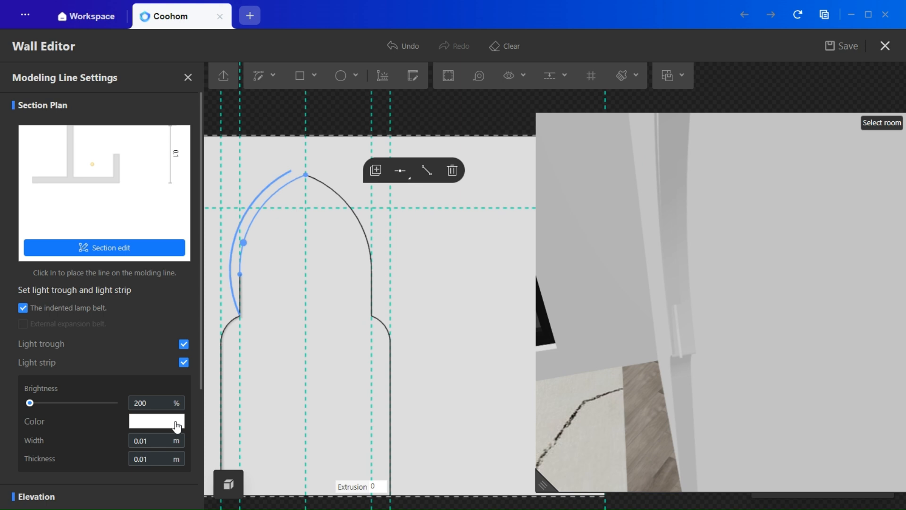
# Colour the strip #FFCE87 at brightness 100 and paste the molding along the arch edge.
pyautogui.click(155, 421)
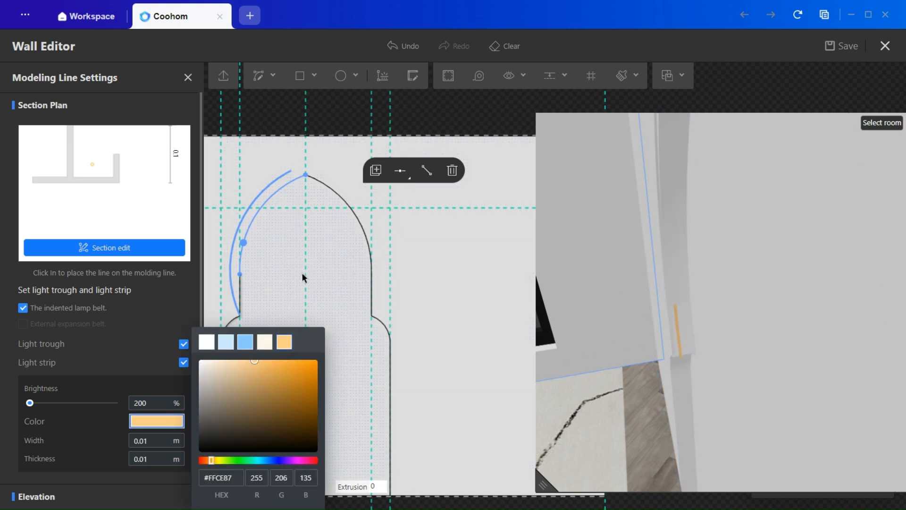
pyautogui.click(151, 402)
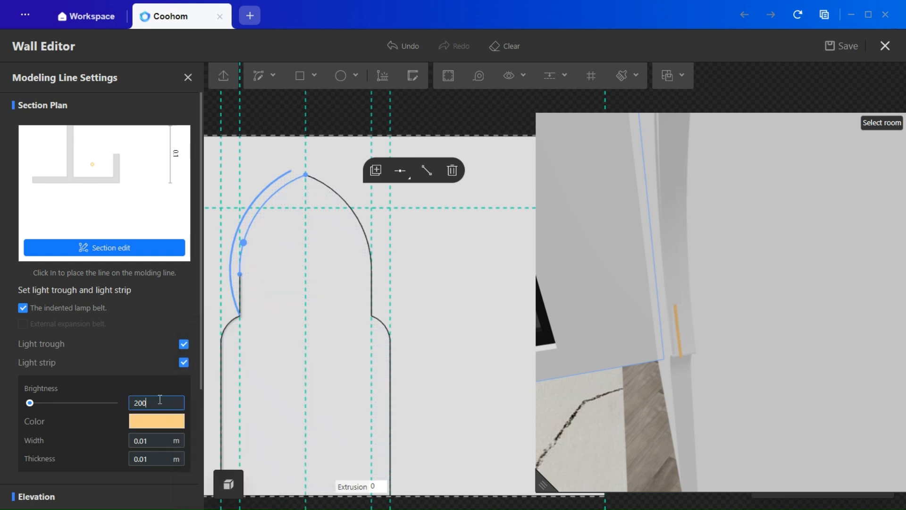
pyautogui.write('100')
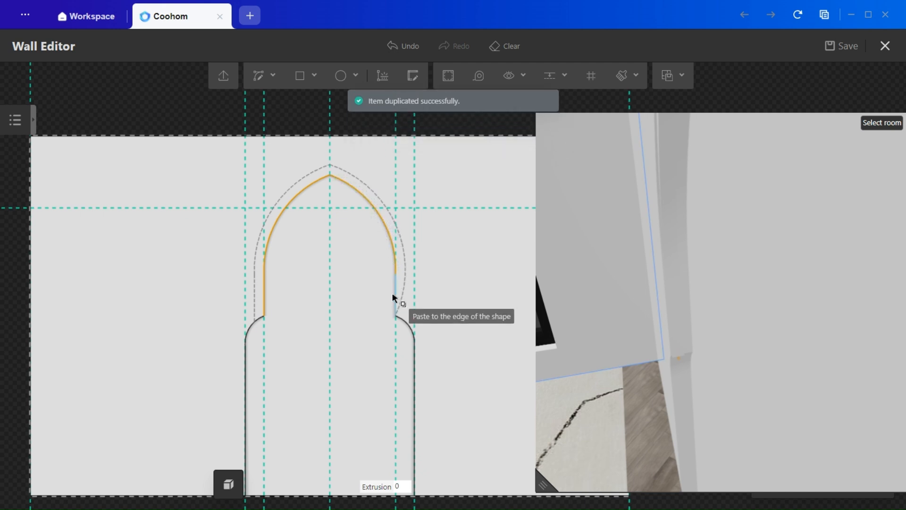
pyautogui.moveTo(250, 358)
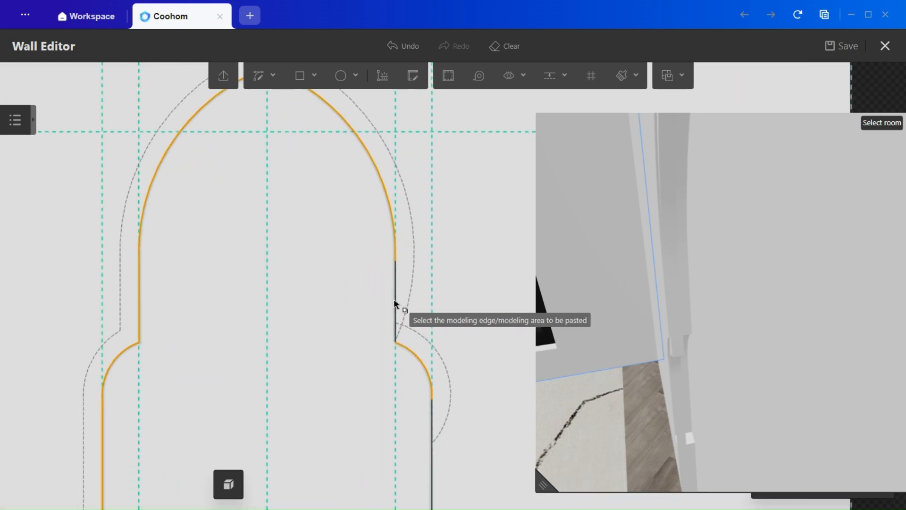
pyautogui.click(396, 304)
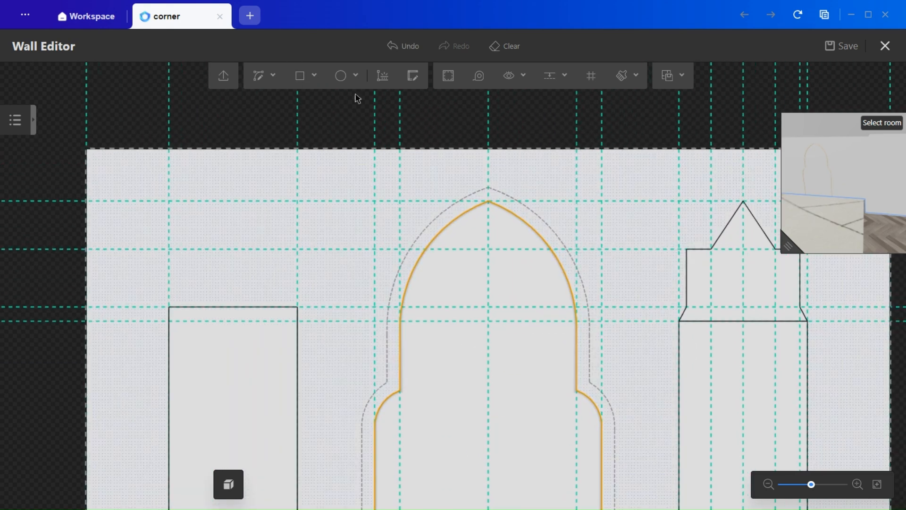
pyautogui.moveTo(683, 265)
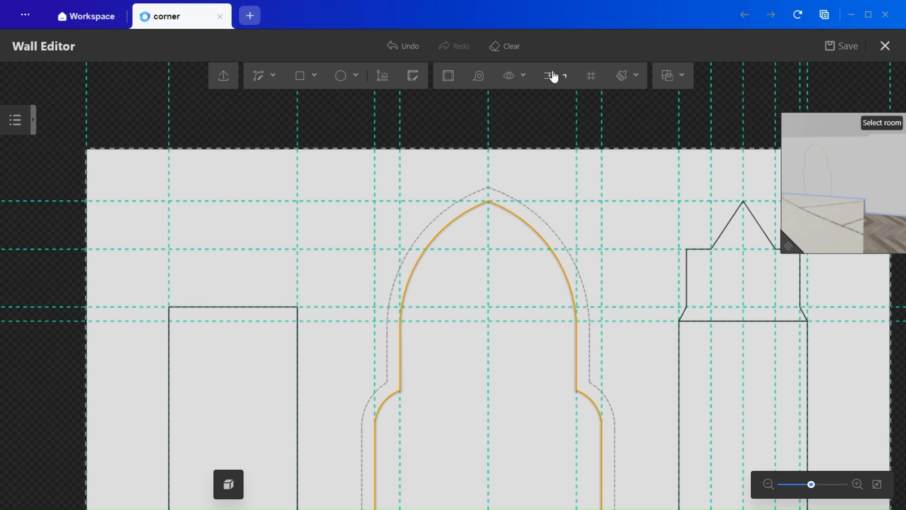
# Place guides aligning the left niche's top with the right niche's shoulder height.
pyautogui.click(549, 75)
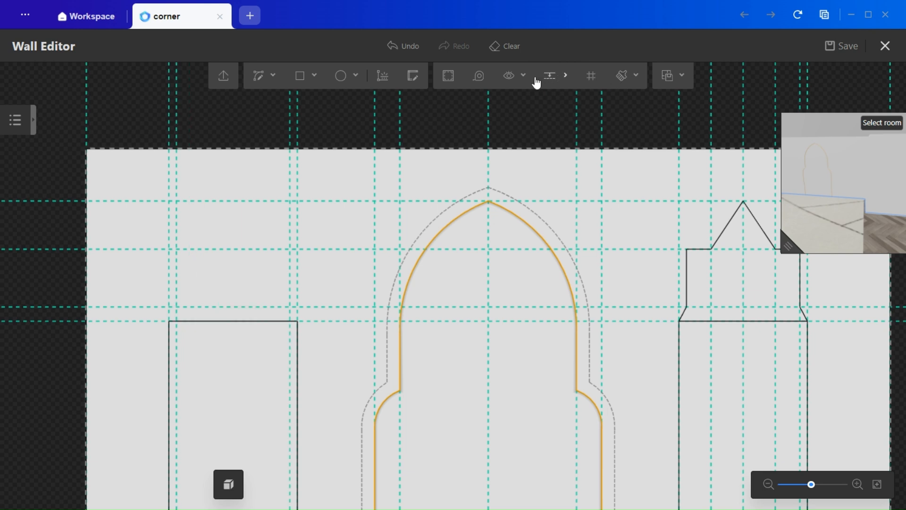
pyautogui.click(548, 75)
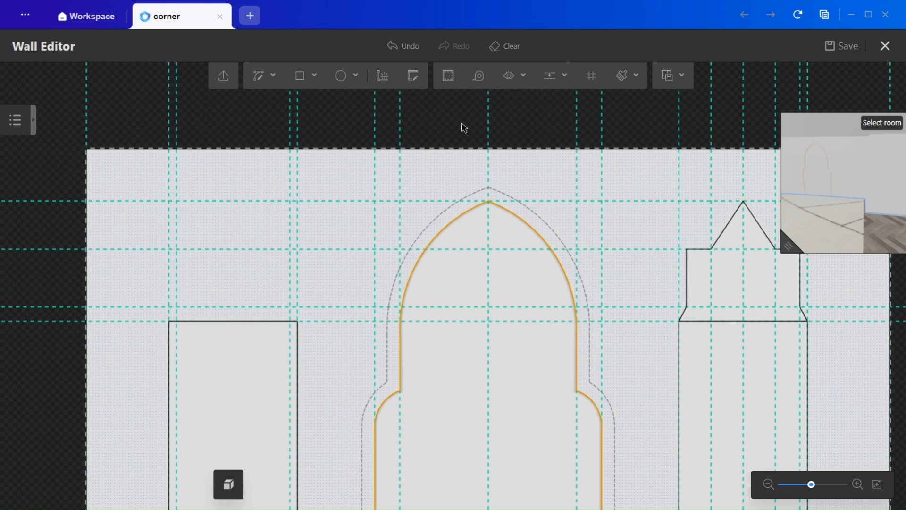
pyautogui.click(548, 75)
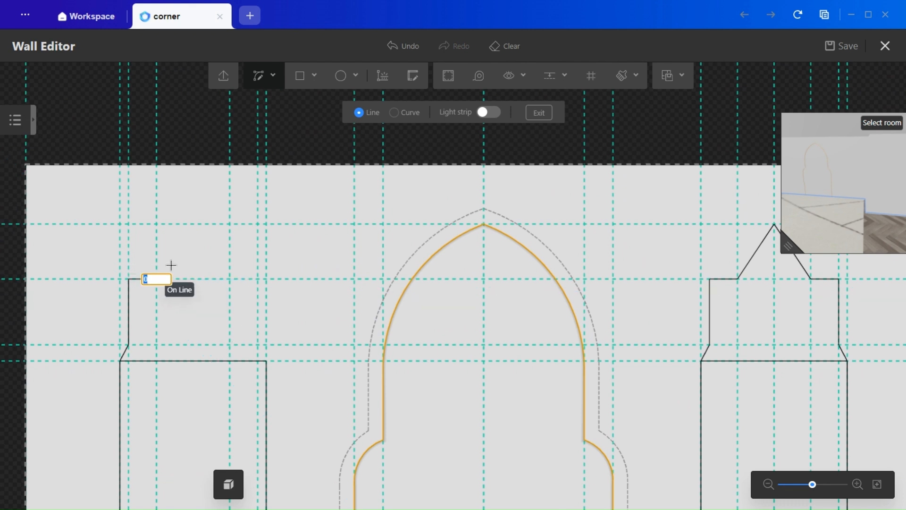
pyautogui.moveTo(190, 224)
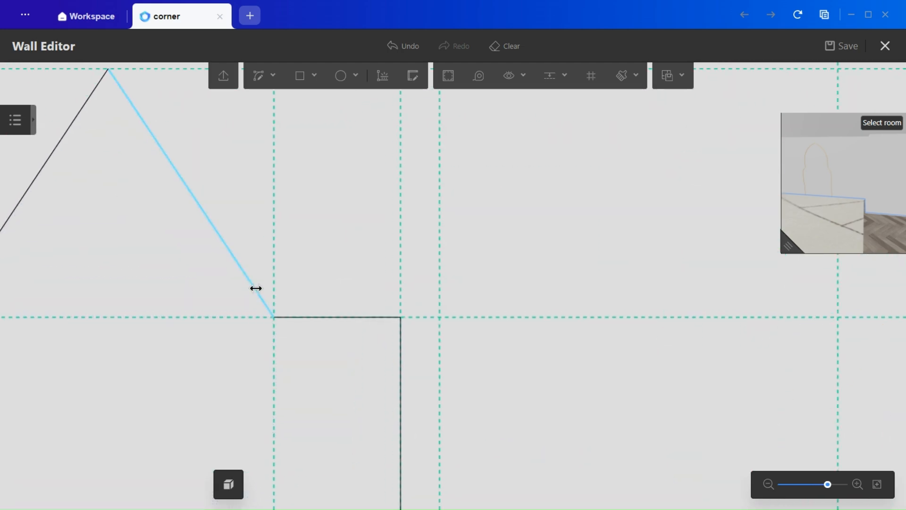
# Shape the left niche's slanted top and round the niche tops with Outer Fillet.
pyautogui.click(841, 46)
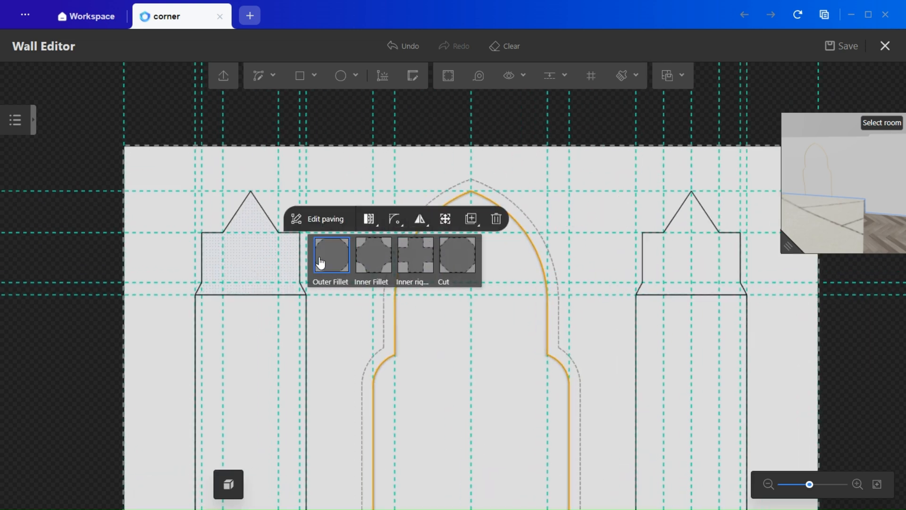
pyautogui.click(330, 258)
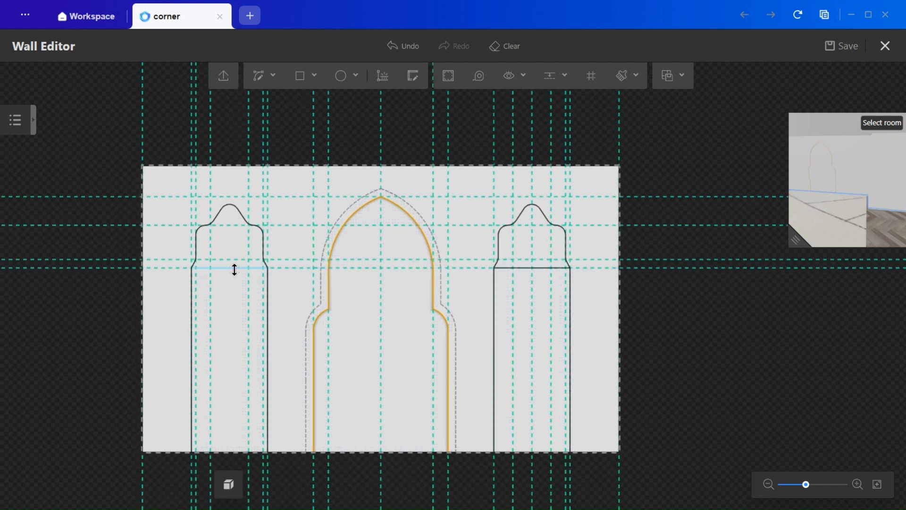
pyautogui.moveTo(540, 270)
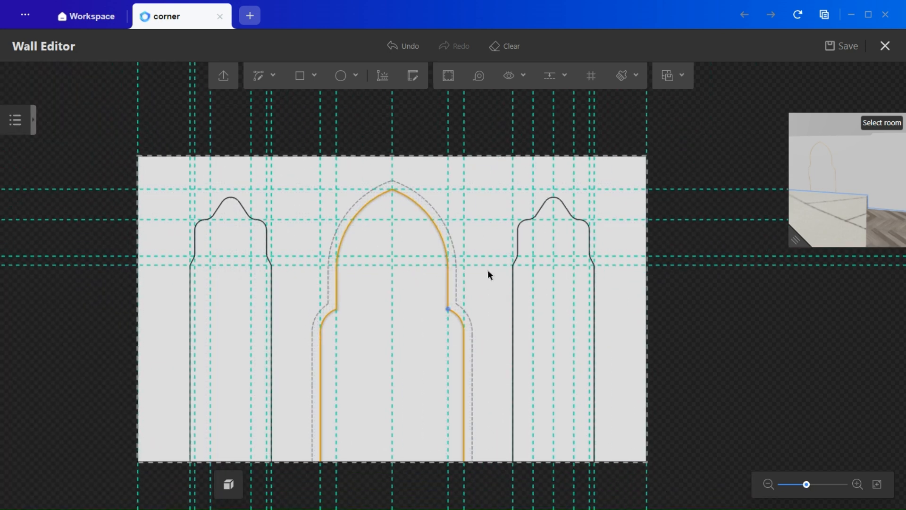
pyautogui.click(549, 75)
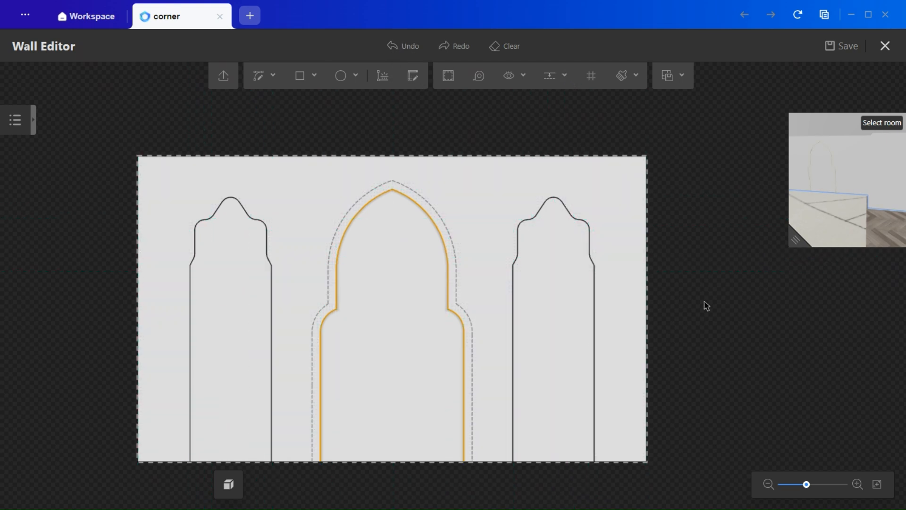
pyautogui.moveTo(586, 79)
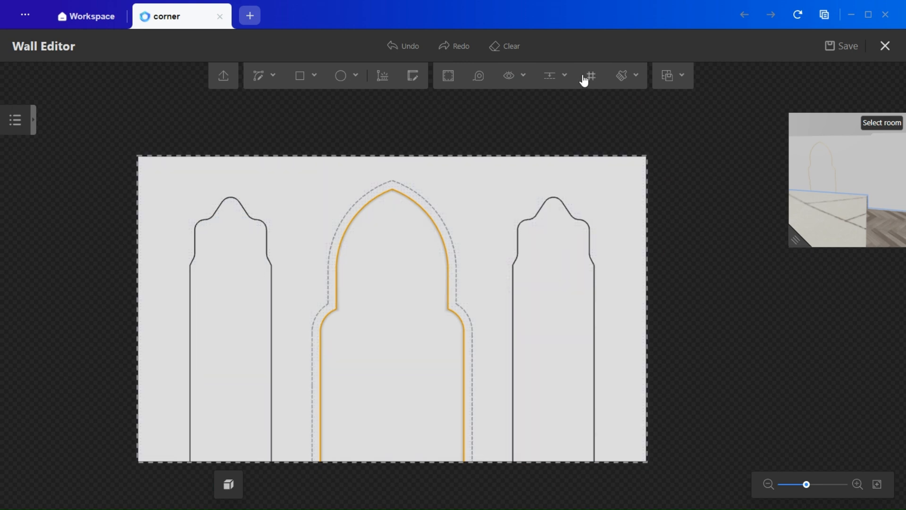
# Show extrusion values on the drawing and set the left niche's extrusion to 0.
pyautogui.click(510, 75)
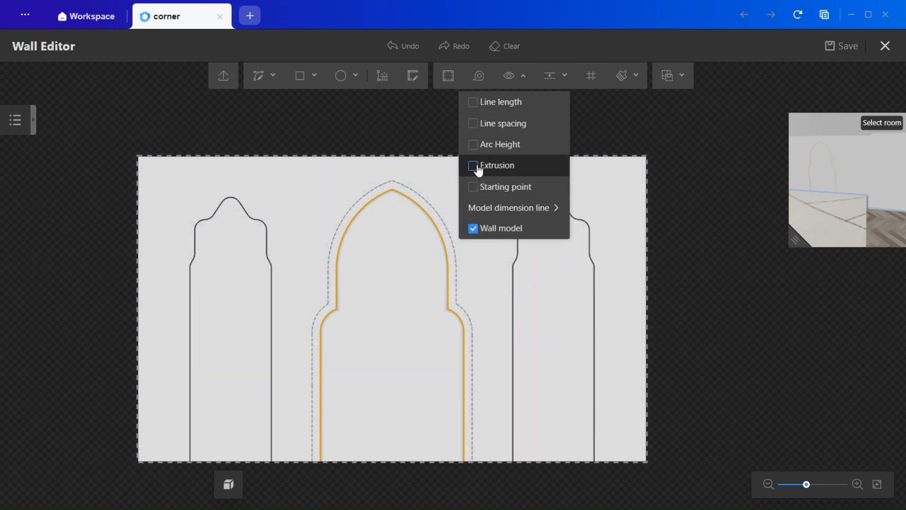
pyautogui.click(498, 165)
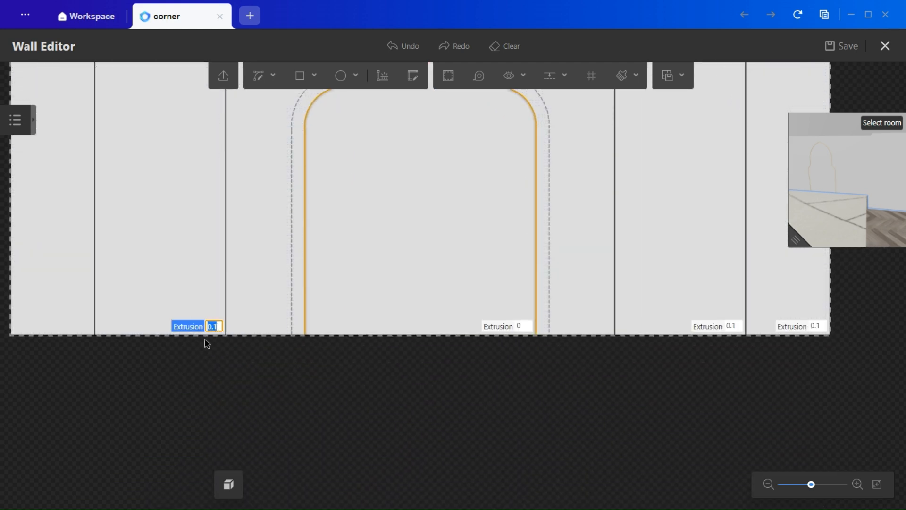
pyautogui.click(732, 326)
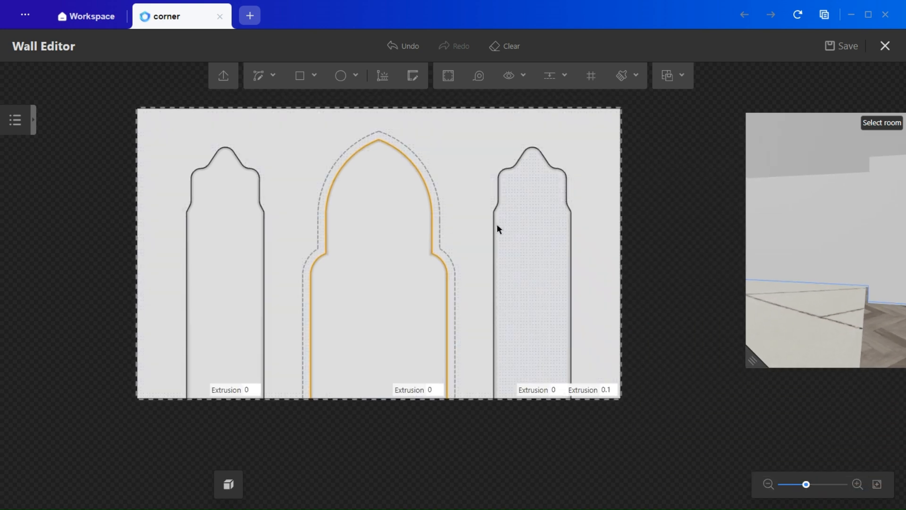
# Add horizontal guides and draw a shelf line across the left niche near its base.
pyautogui.click(222, 255)
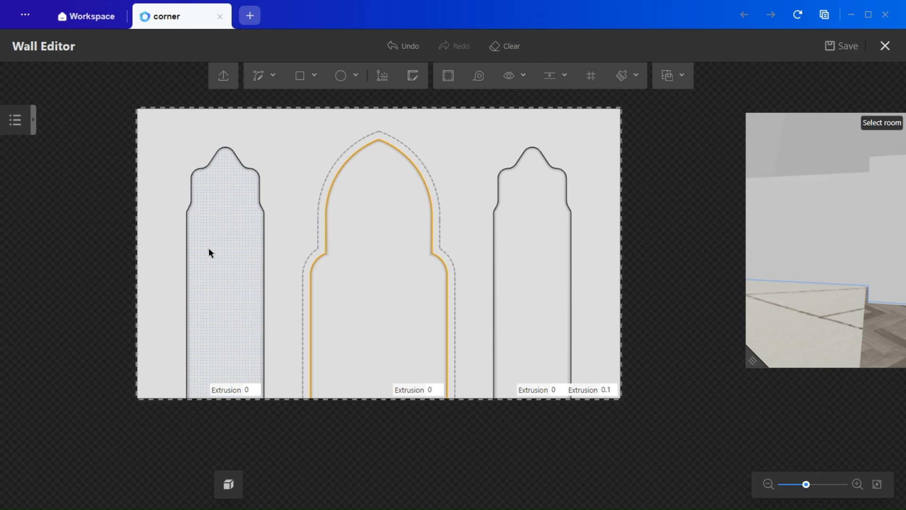
pyautogui.click(299, 75)
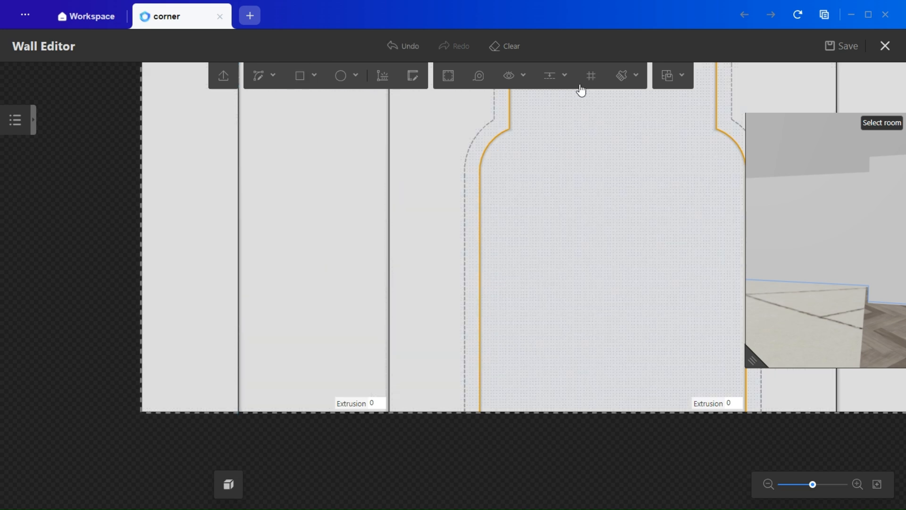
pyautogui.click(548, 76)
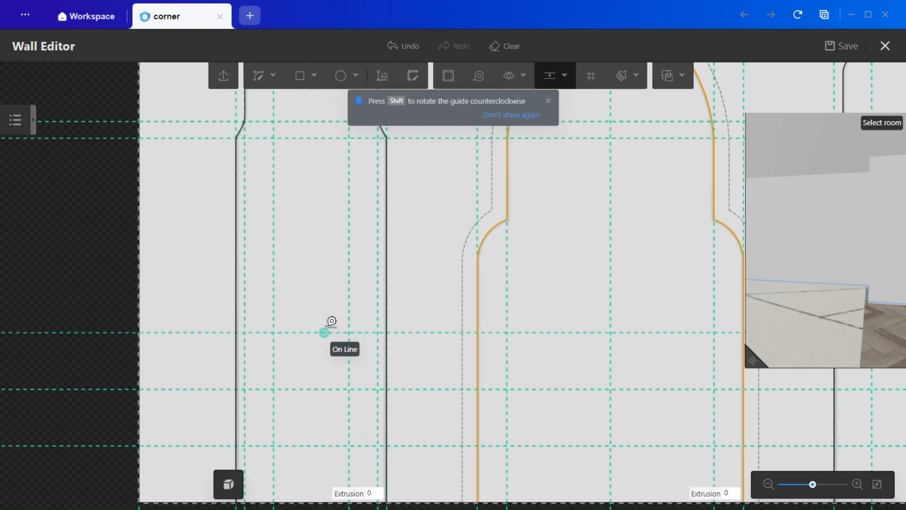
pyautogui.moveTo(311, 258)
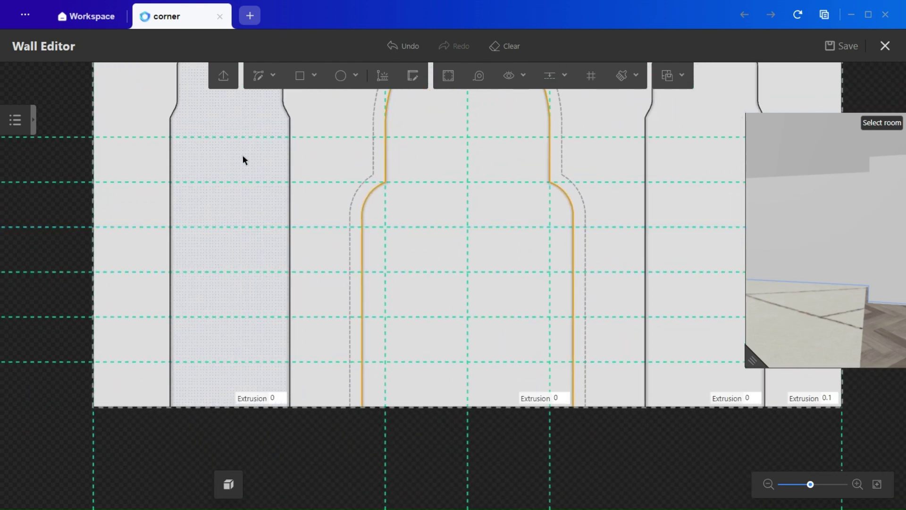
pyautogui.moveTo(241, 150)
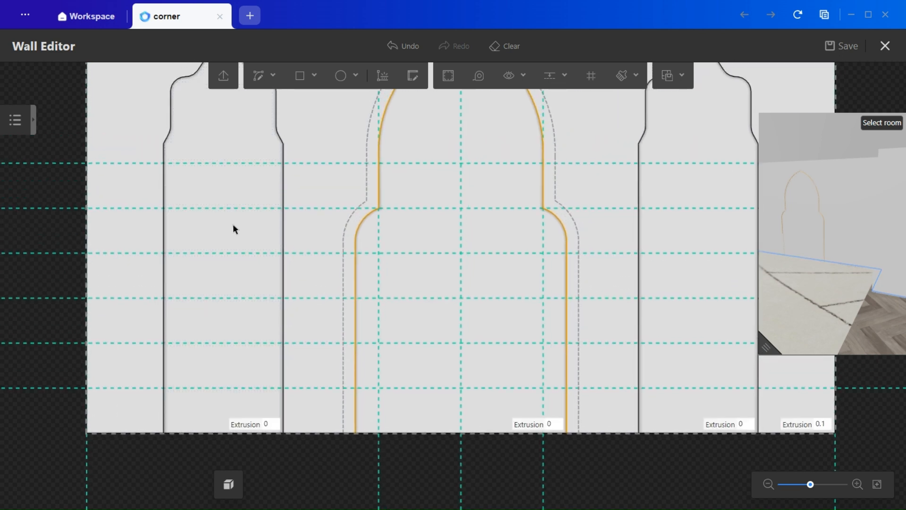
pyautogui.click(299, 75)
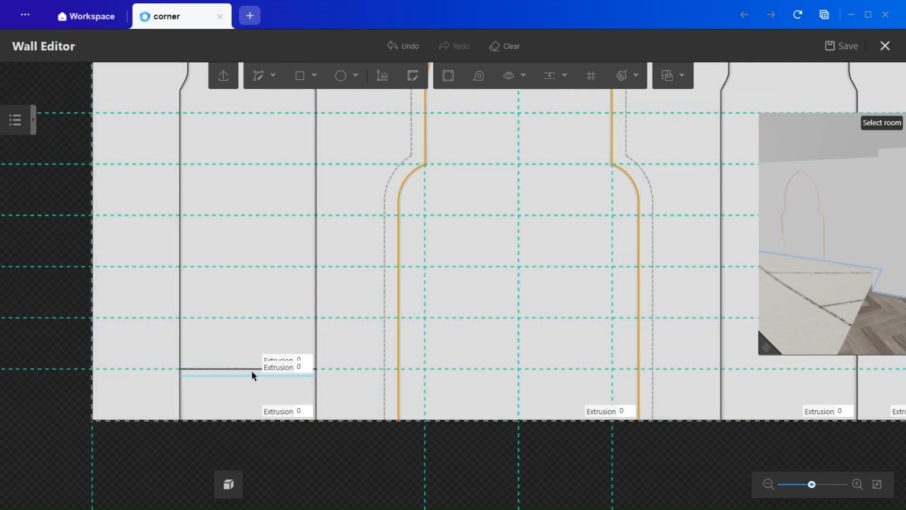
pyautogui.click(249, 375)
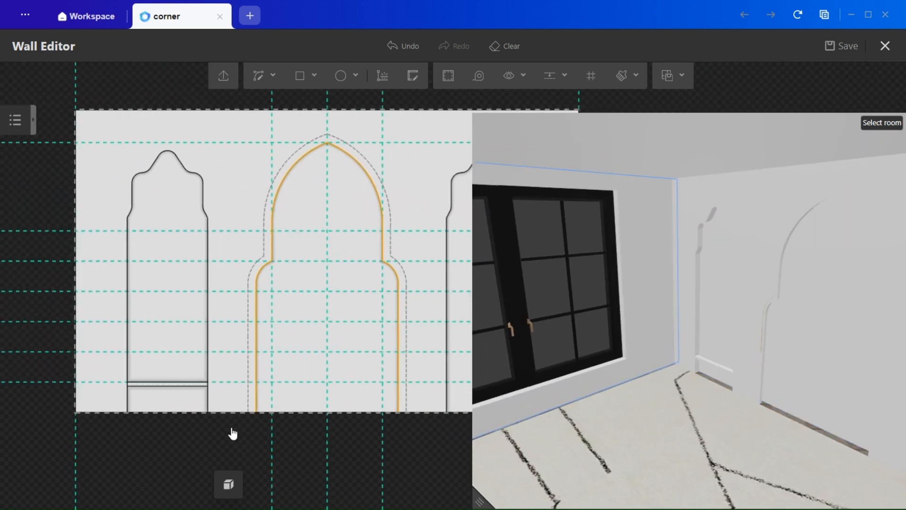
# Give the left niche's shelf an extrusion of 0.3 so it projects as a ledge.
pyautogui.click(260, 75)
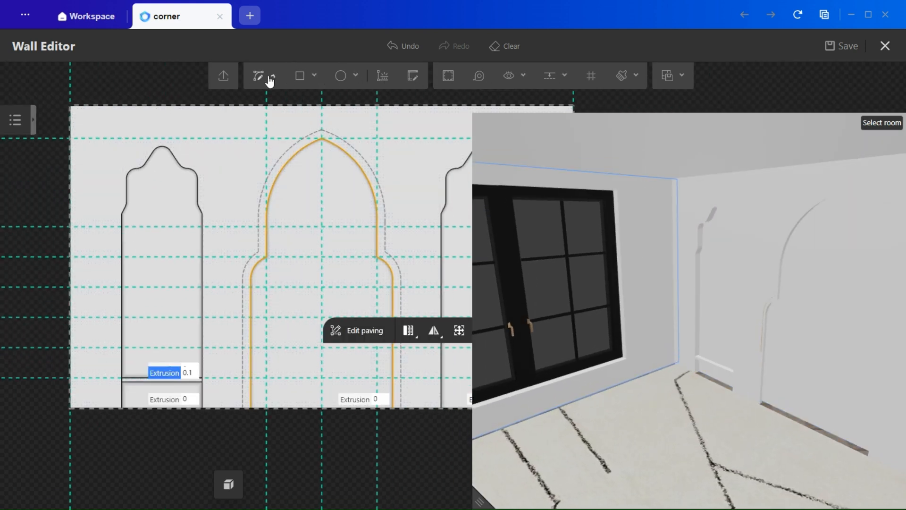
pyautogui.click(259, 75)
pyautogui.write('0.5')
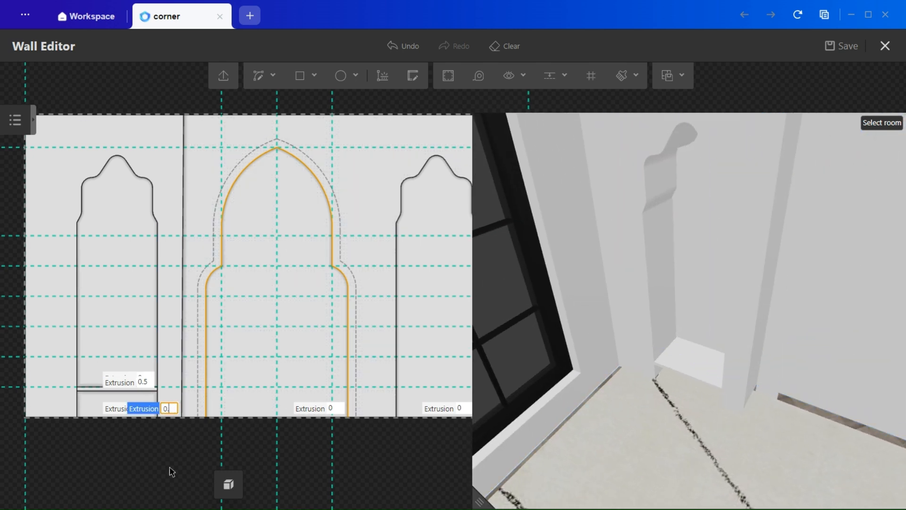
pyautogui.write('0.3')
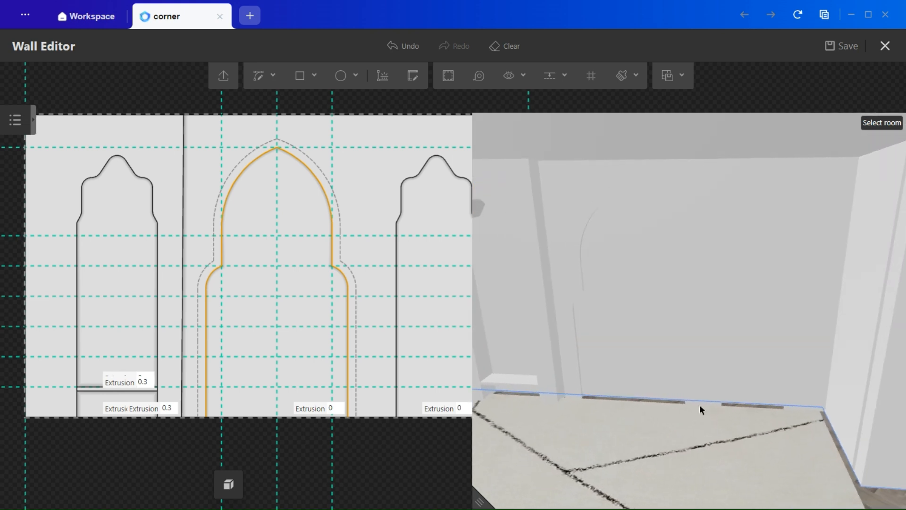
pyautogui.click(551, 75)
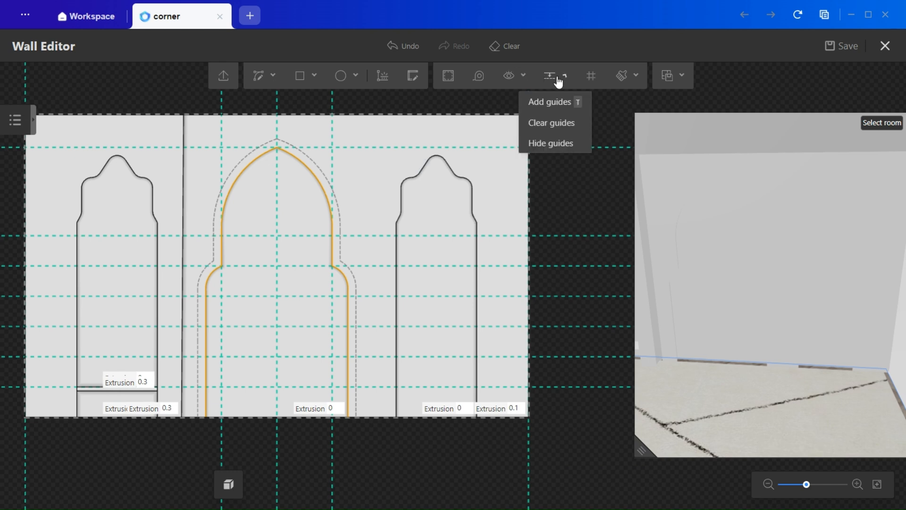
pyautogui.click(549, 102)
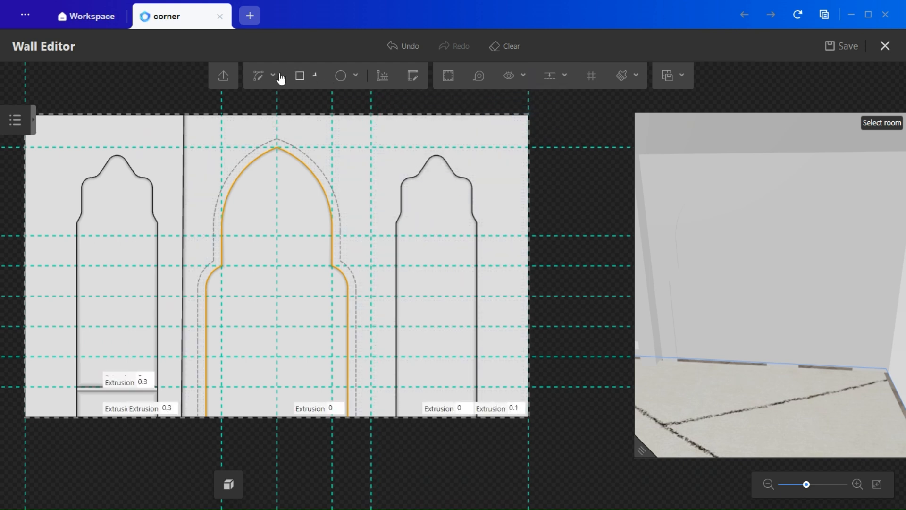
# Select the 0.3-deep shelf in the left niche to duplicate it higher up.
pyautogui.click(258, 75)
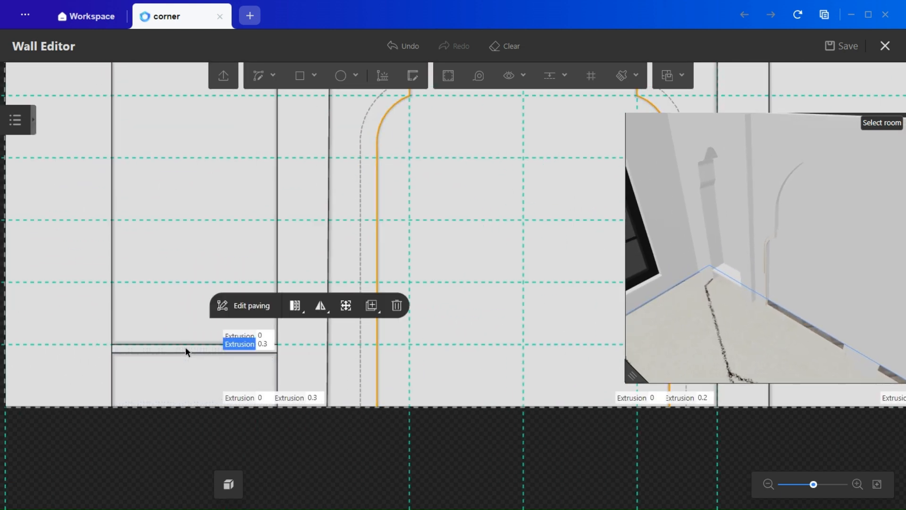
pyautogui.click(371, 305)
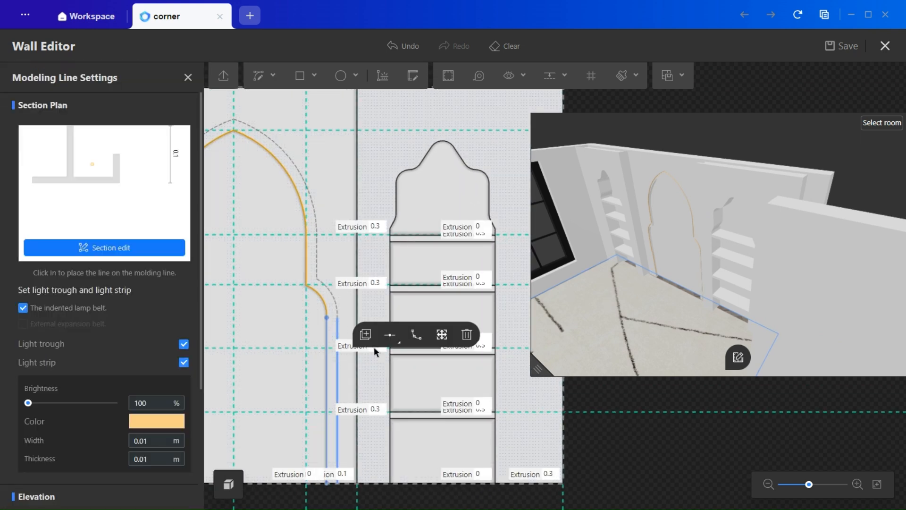
# Paste the lit light-trough molding along a side niche's domed top edge.
pyautogui.click(24, 308)
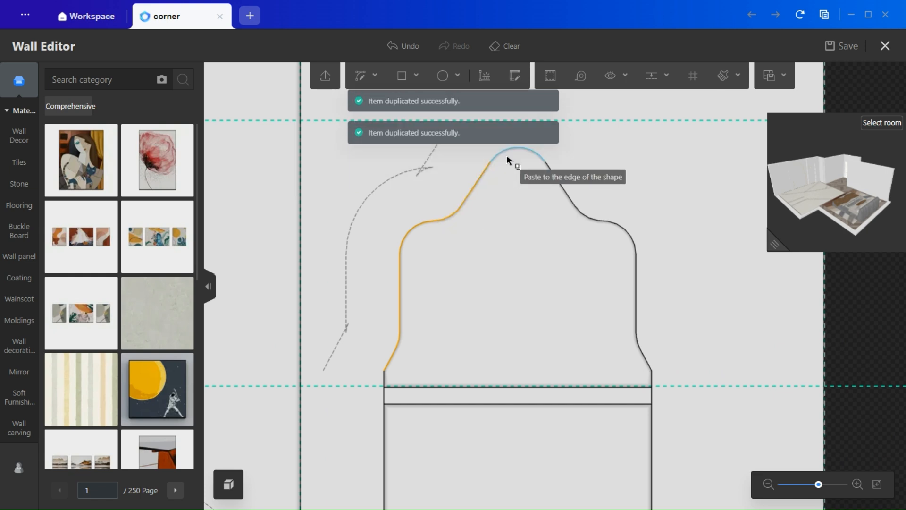
pyautogui.moveTo(631, 259)
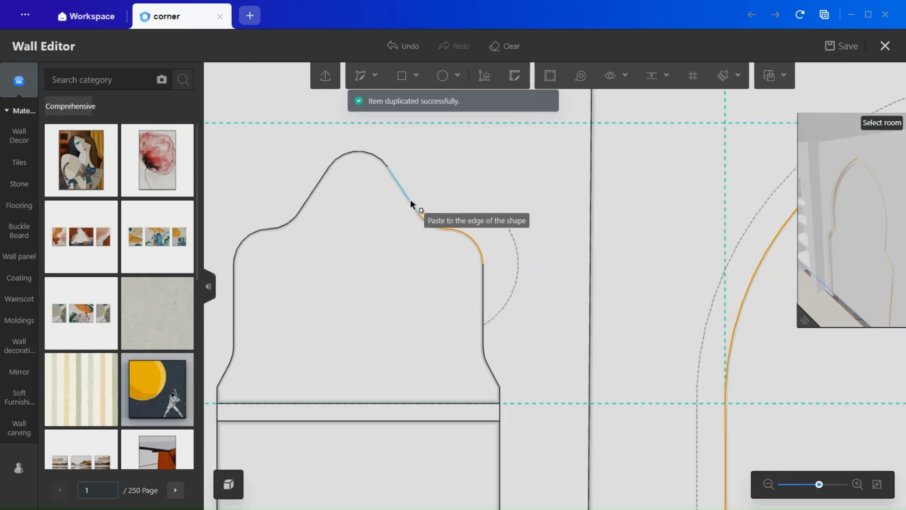
pyautogui.moveTo(486, 386)
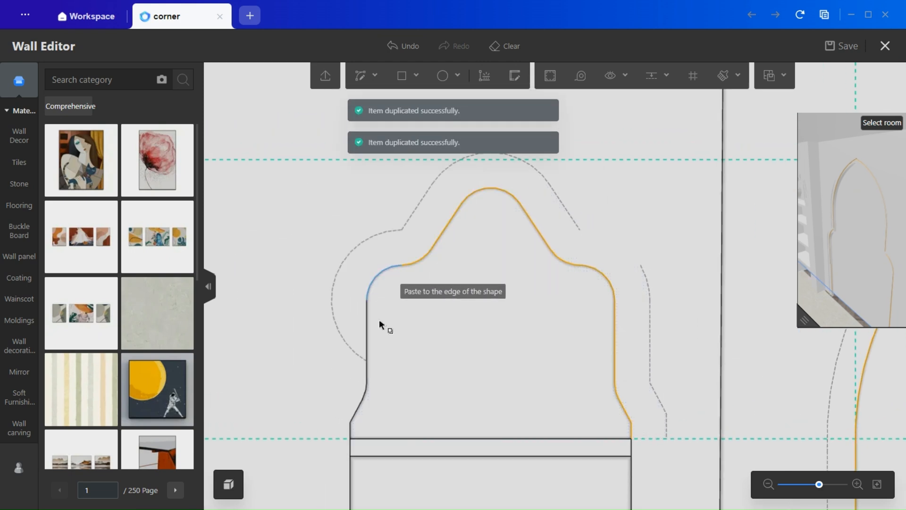
pyautogui.moveTo(357, 420)
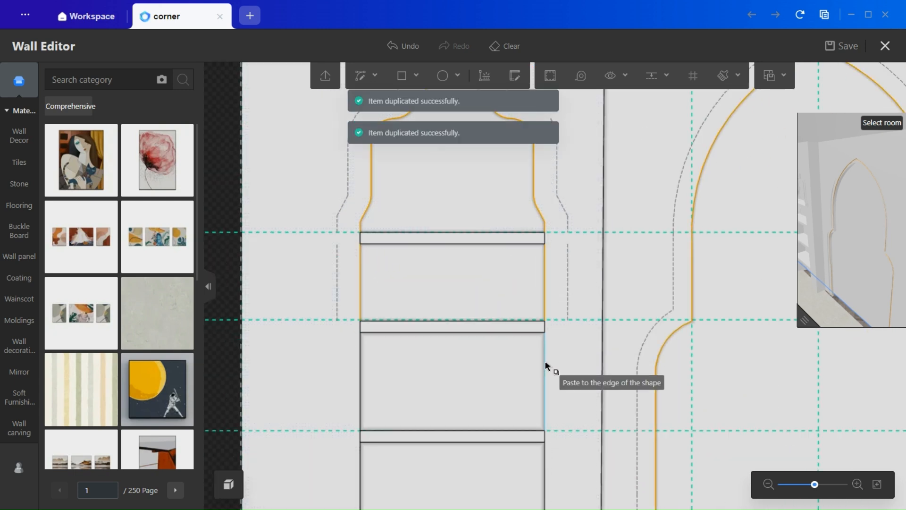
pyautogui.moveTo(425, 474)
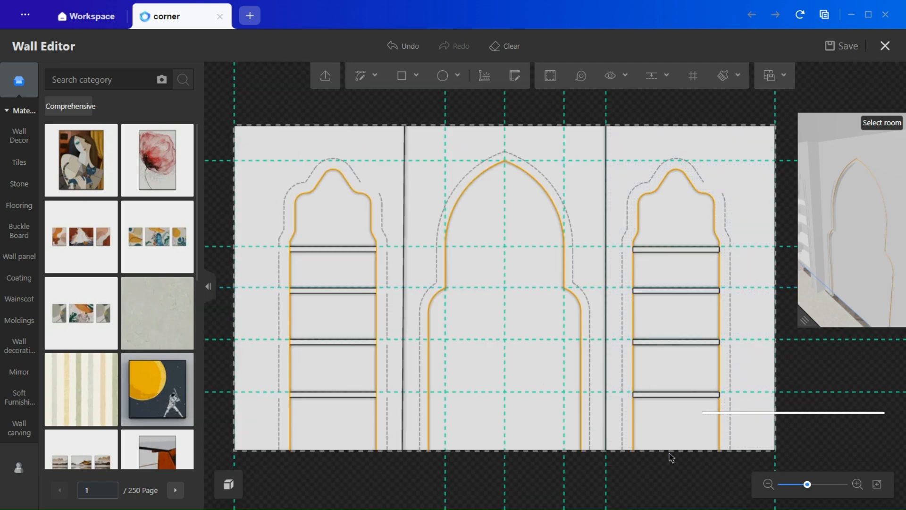
# Apply a textured plaster coating from Wall Decor > Paints & coatings to the wall panels.
pyautogui.click(19, 183)
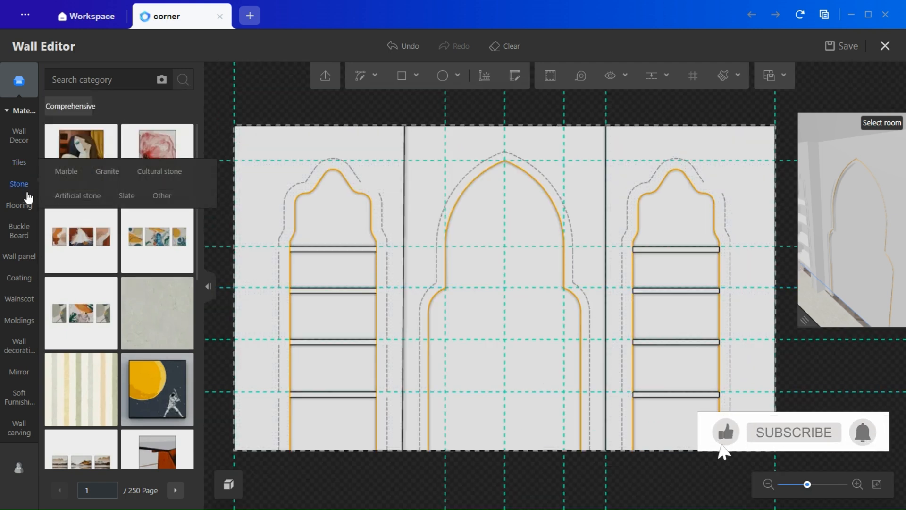
pyautogui.click(19, 136)
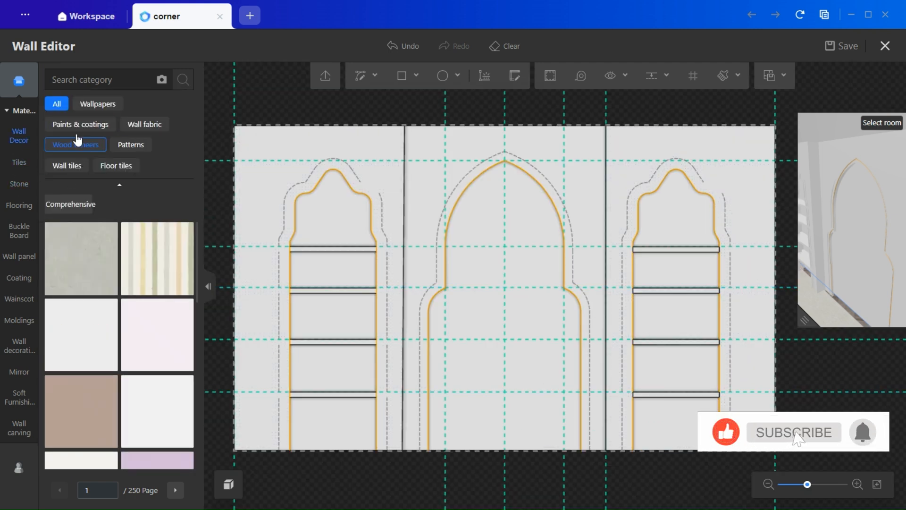
pyautogui.click(107, 234)
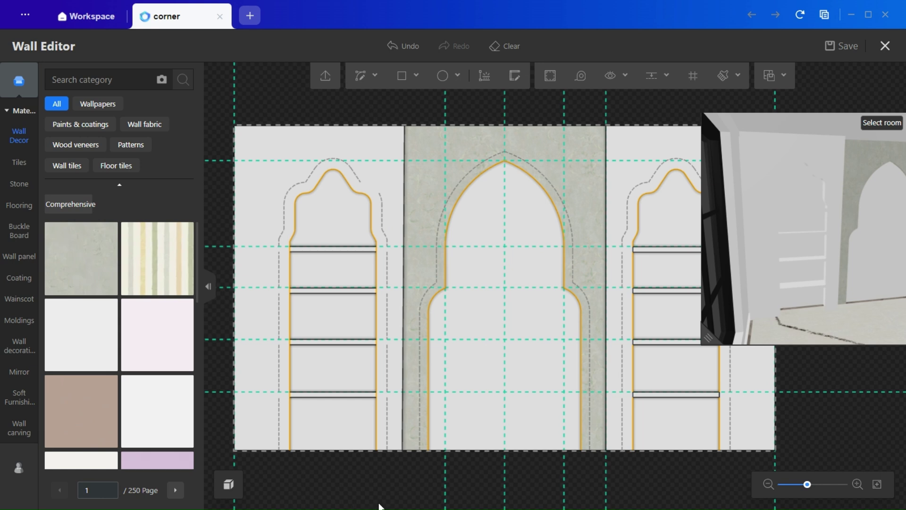
pyautogui.click(19, 320)
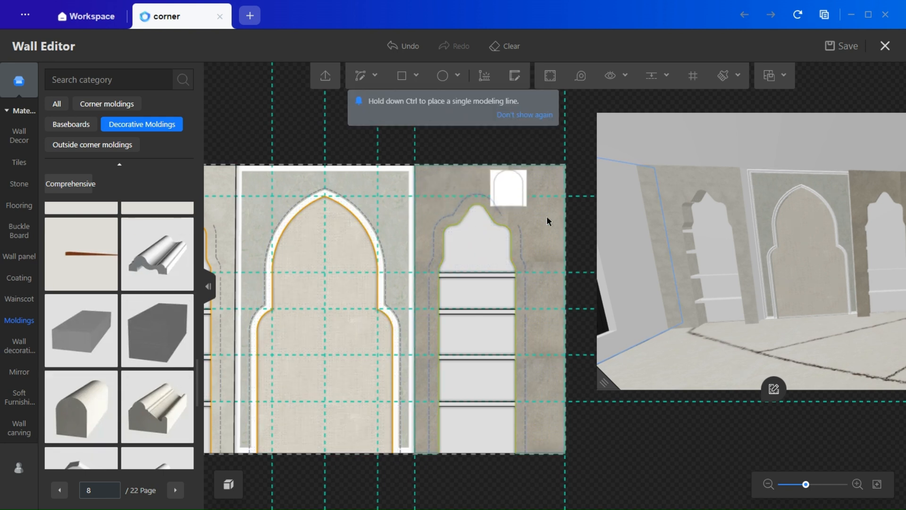
pyautogui.moveTo(530, 359)
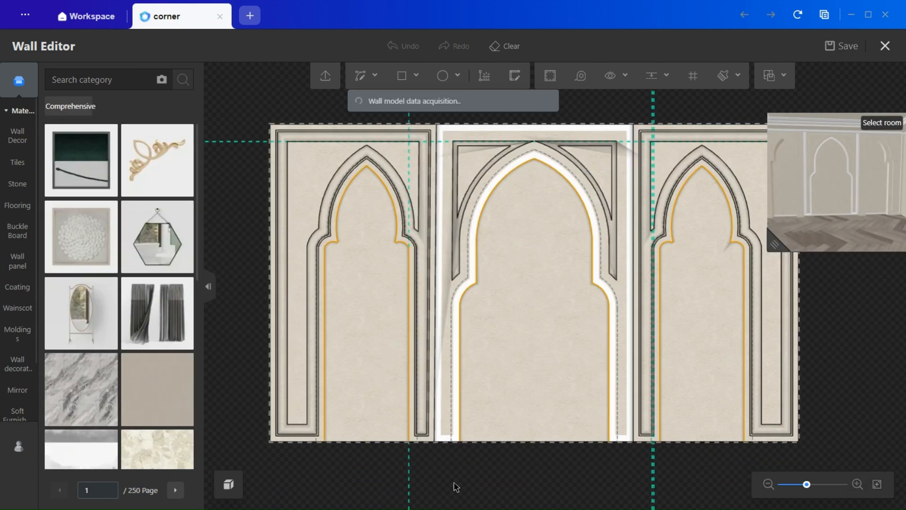
pyautogui.moveTo(551, 75)
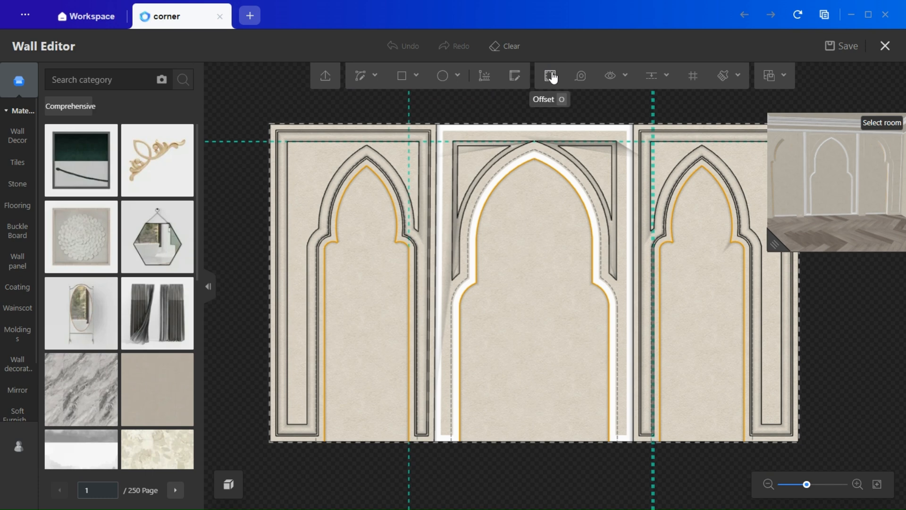
pyautogui.moveTo(309, 180)
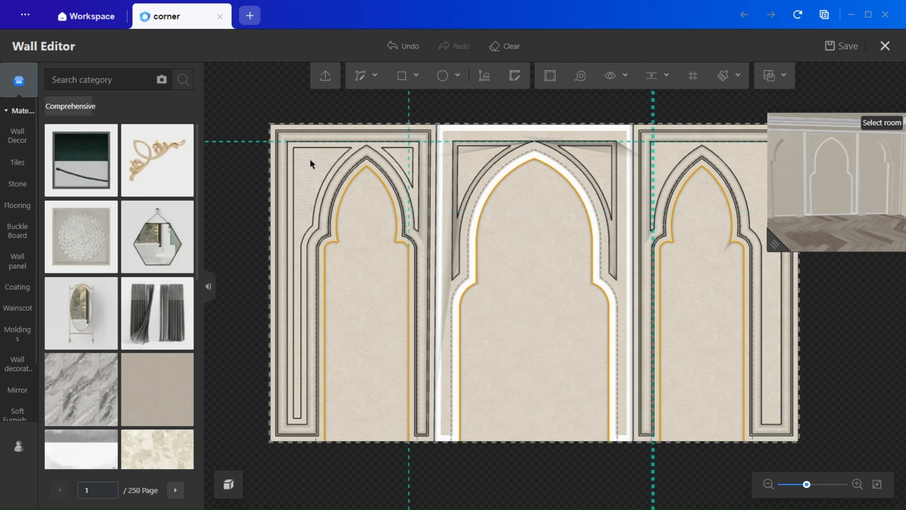
# Finish the layered arch moldings and leave the decorative moldings editor.
pyautogui.click(885, 46)
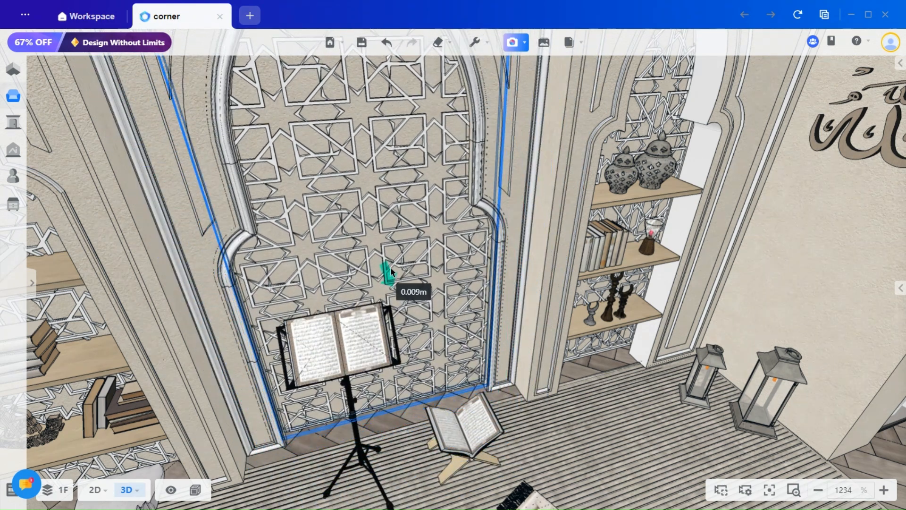
# Select the reading stand inside the main arch and open its replacement library.
pyautogui.click(391, 272)
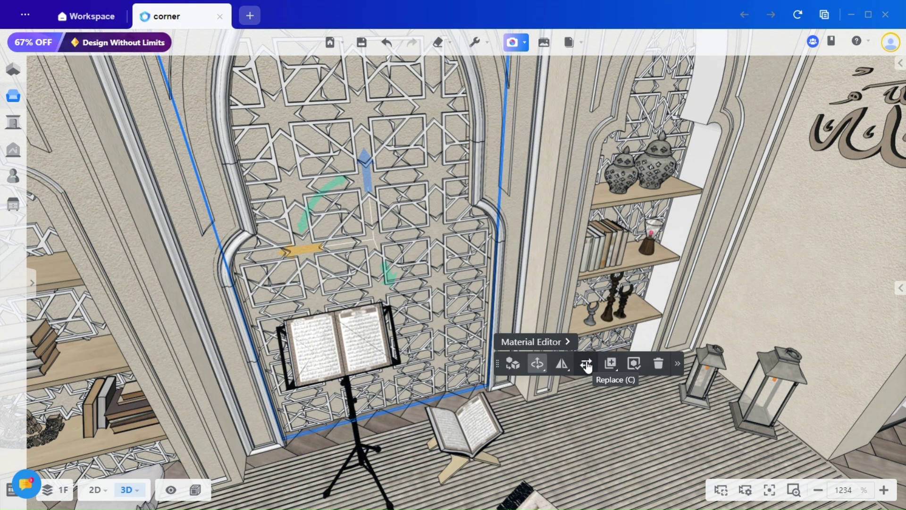
pyautogui.click(585, 364)
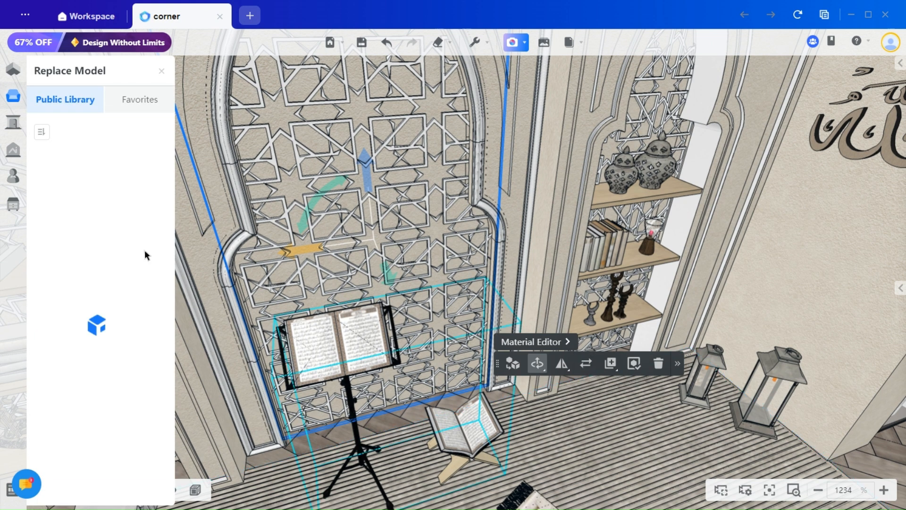